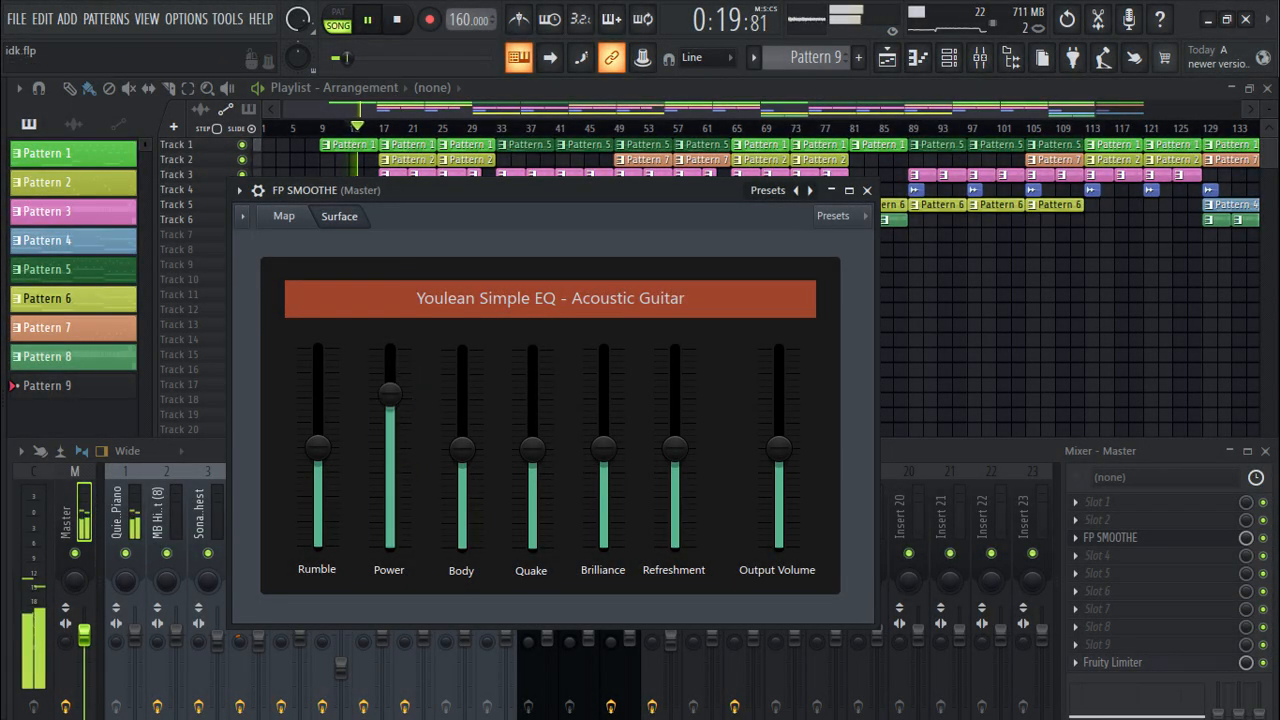
# Drag the FP Smoothe plugin window lower on the screen
pyautogui.moveTo(389, 395); pyautogui.dragTo(389, 520)
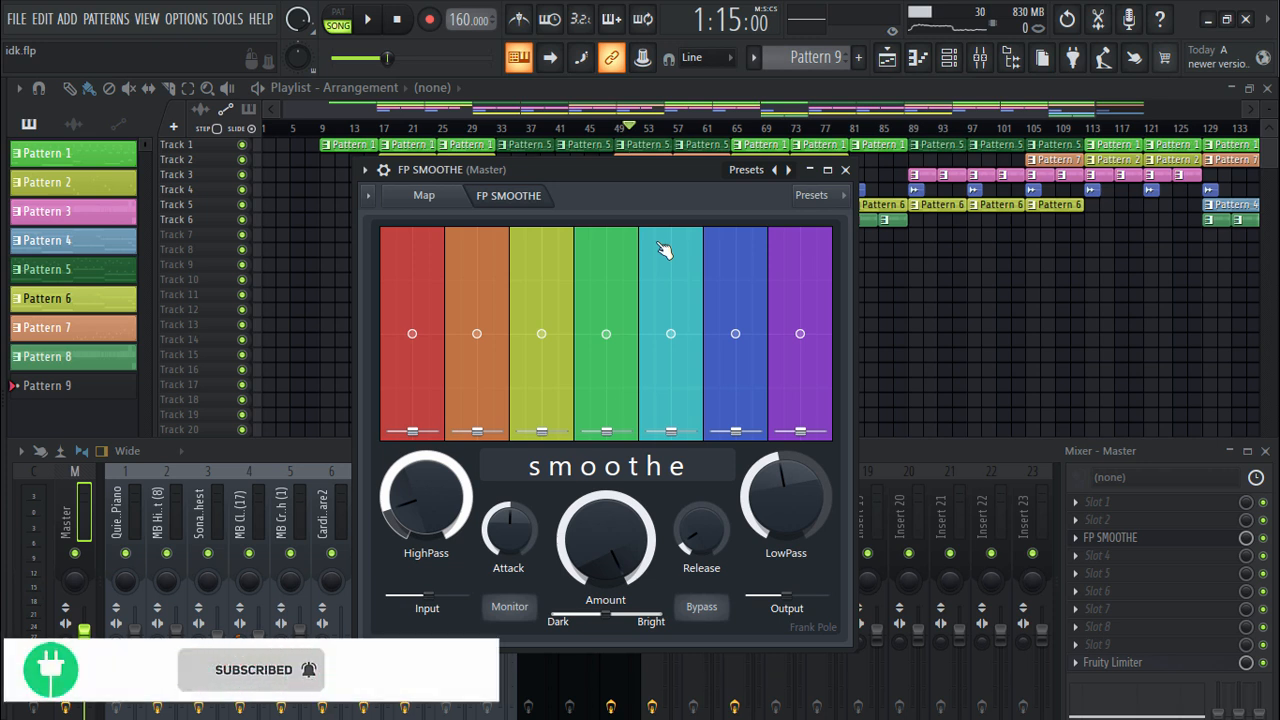
pyautogui.moveTo(620, 218)
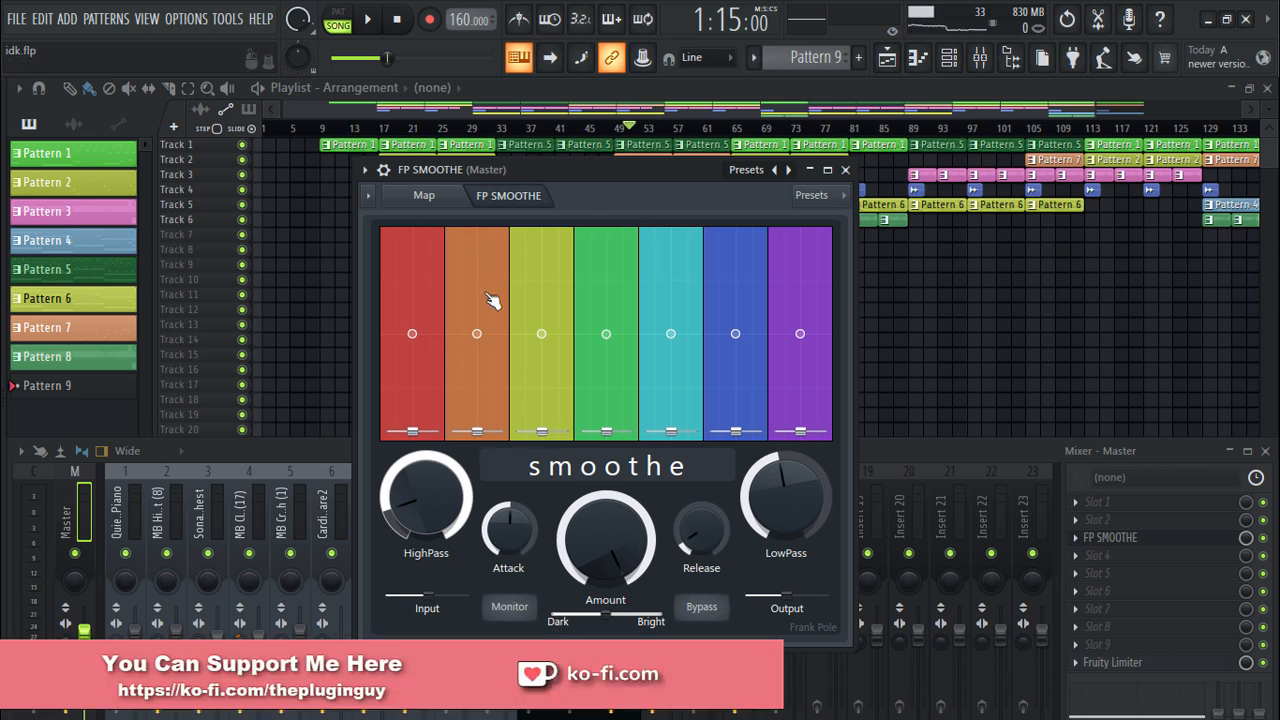
pyautogui.moveTo(425, 207)
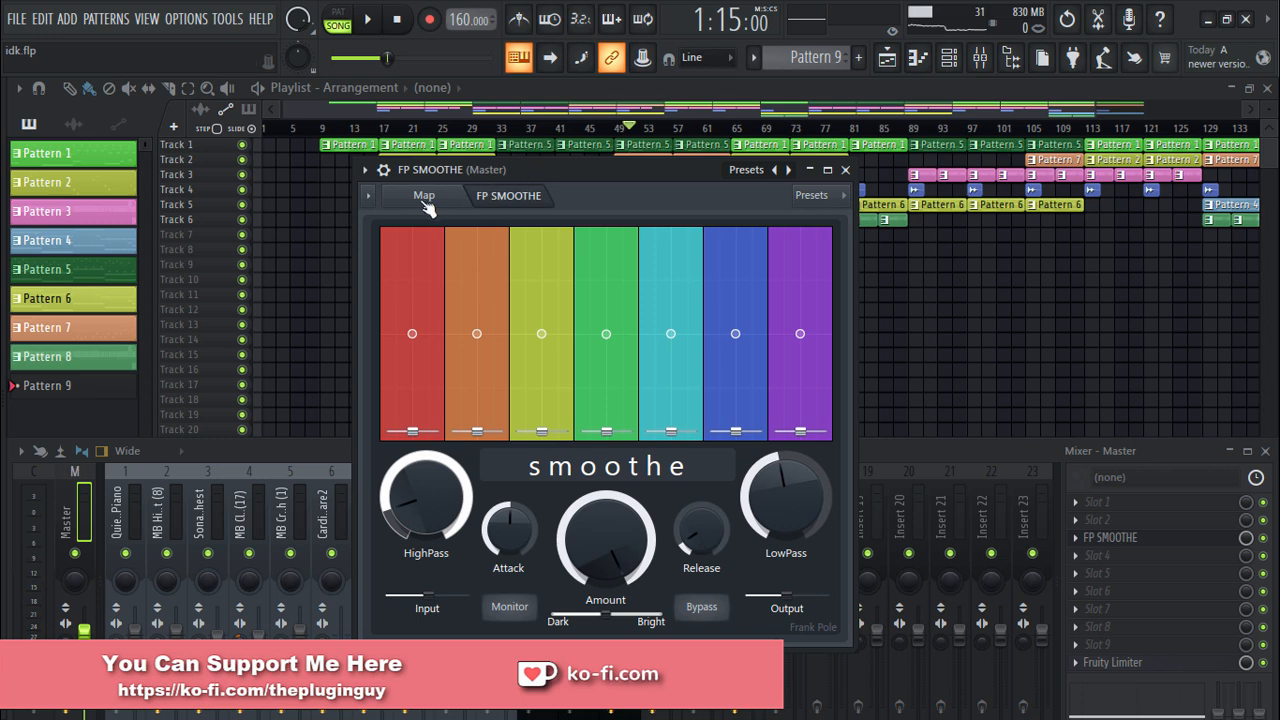
# Preview Smoothe's Map routing, return to the FP SMOOTHE controls, and move the window left
pyautogui.click(424, 195)
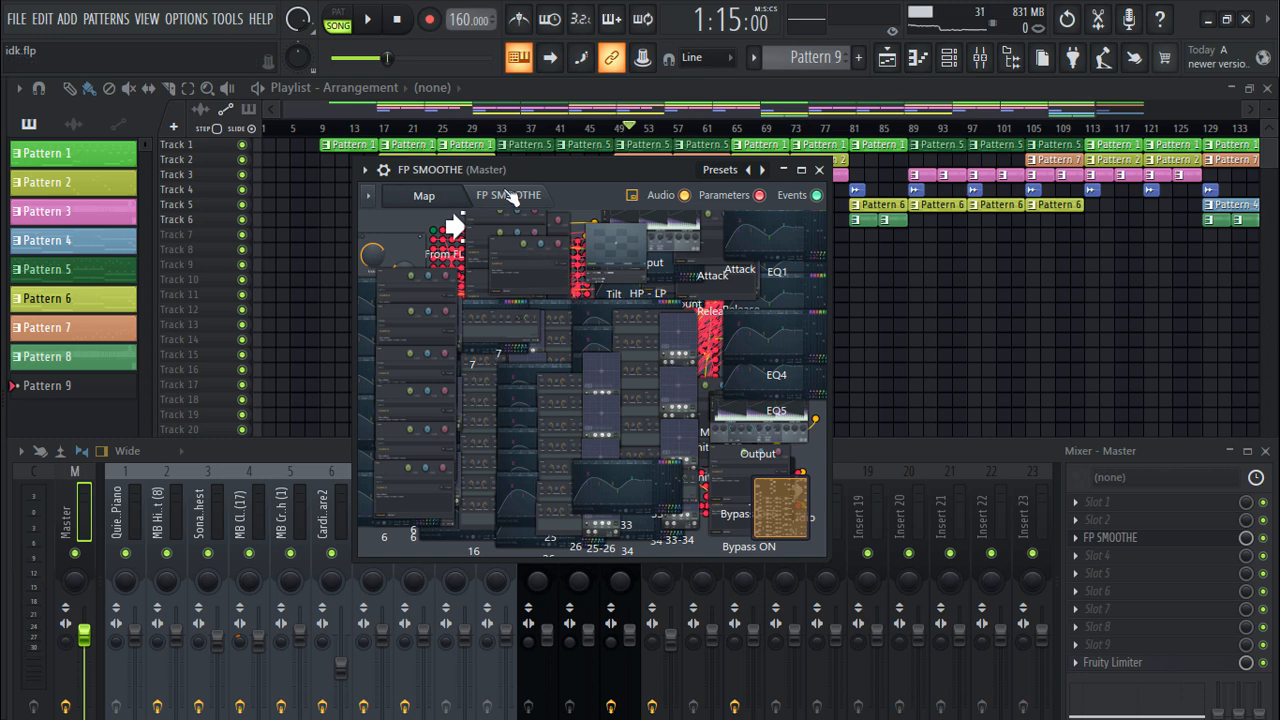
pyautogui.click(508, 195)
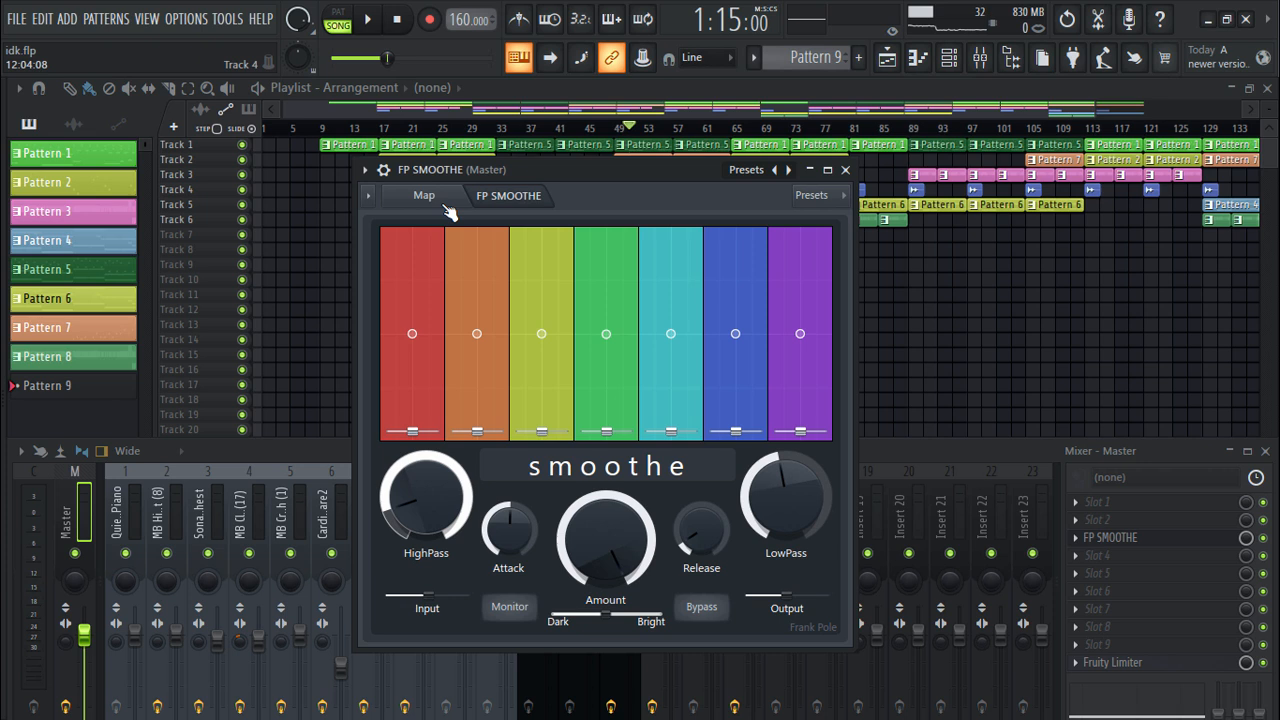
pyautogui.moveTo(687, 247)
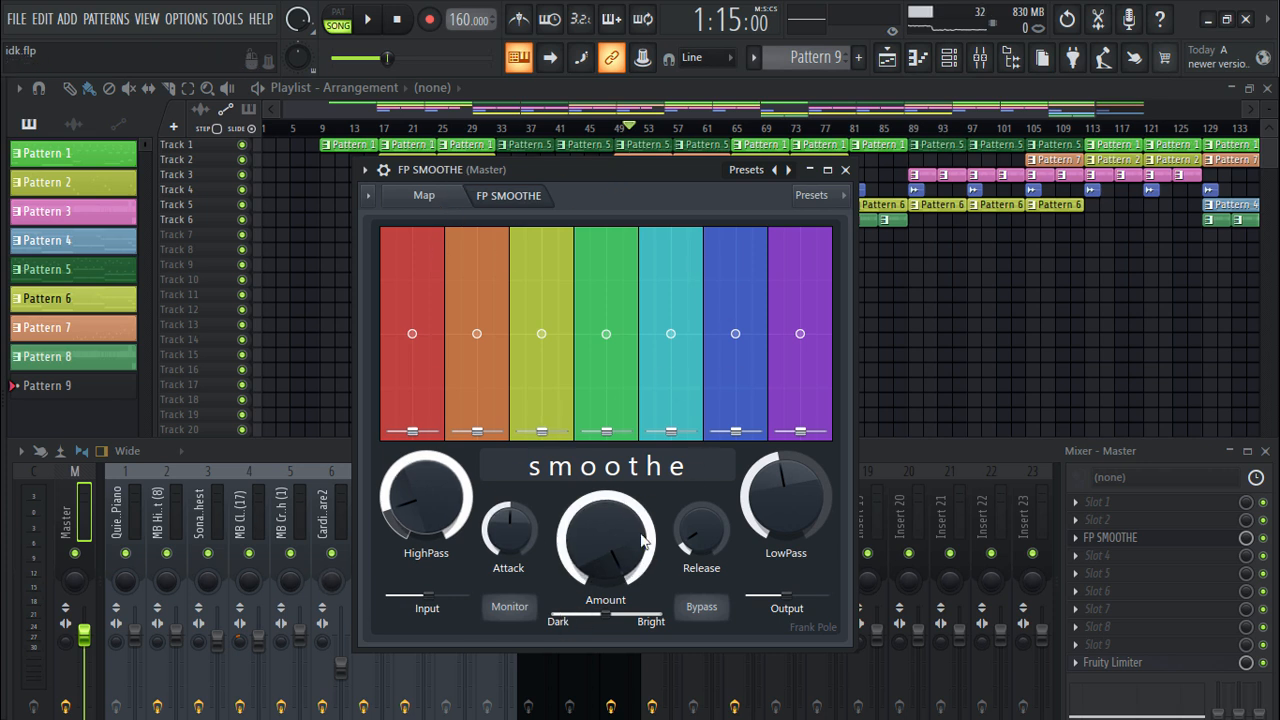
pyautogui.moveTo(452, 169); pyautogui.dragTo(261, 122)
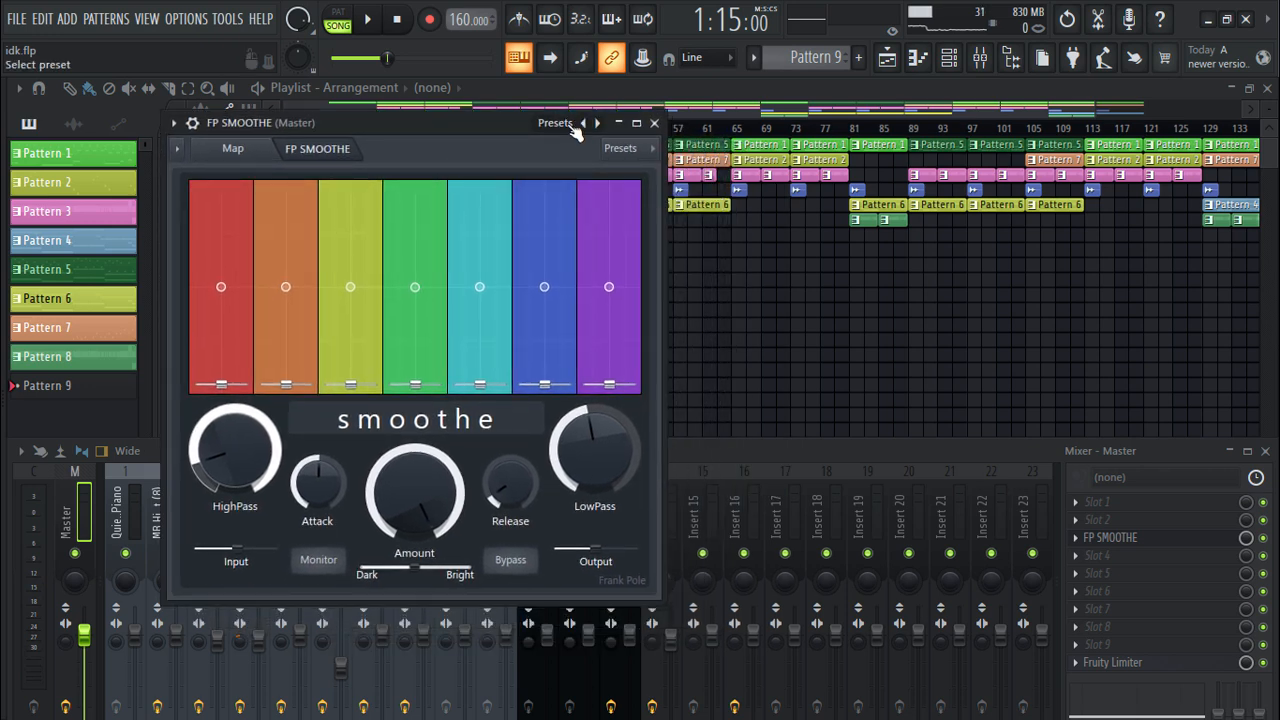
# Open the Patcher presets list from the Presets arrow
pyautogui.click(553, 122)
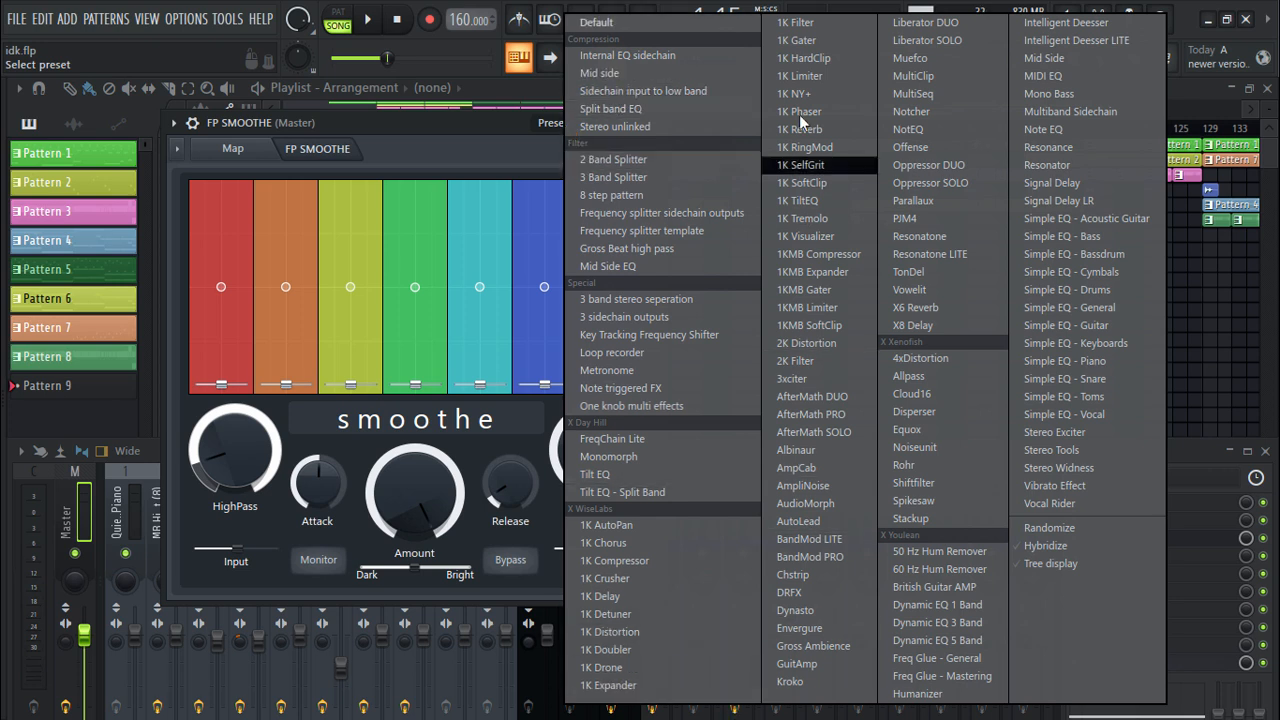
pyautogui.moveTo(947, 234)
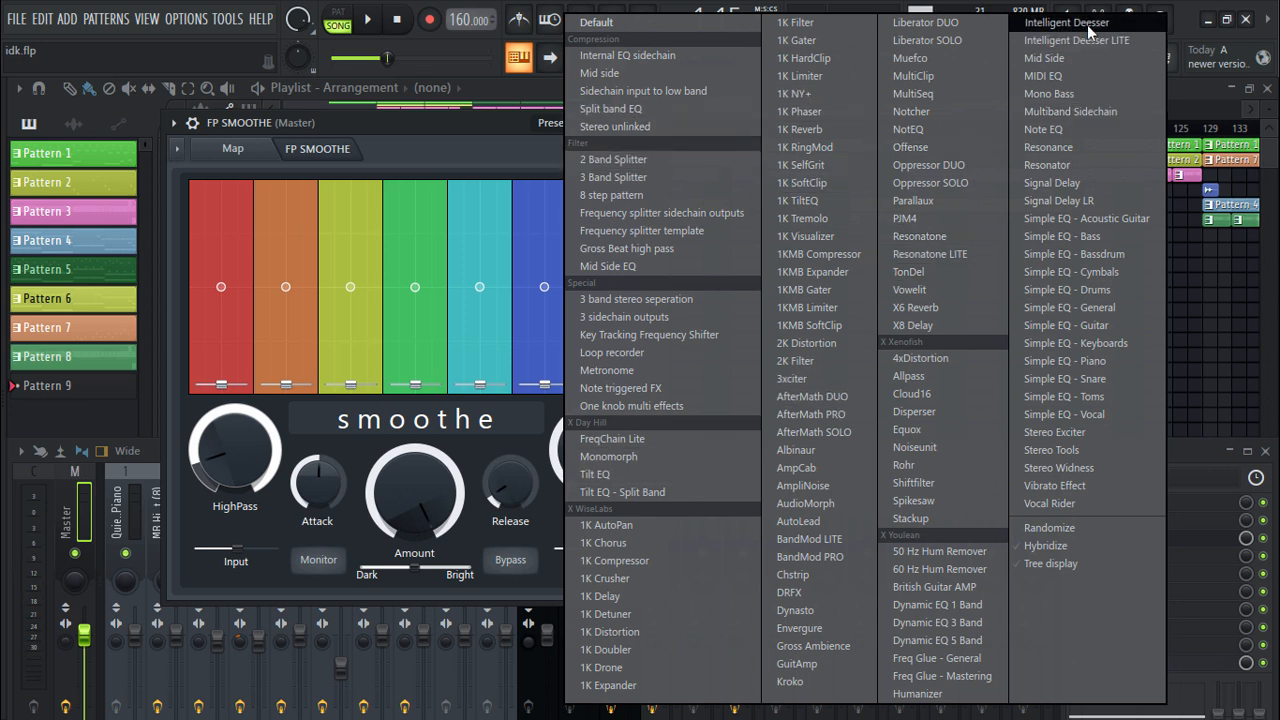
pyautogui.moveTo(1080, 236)
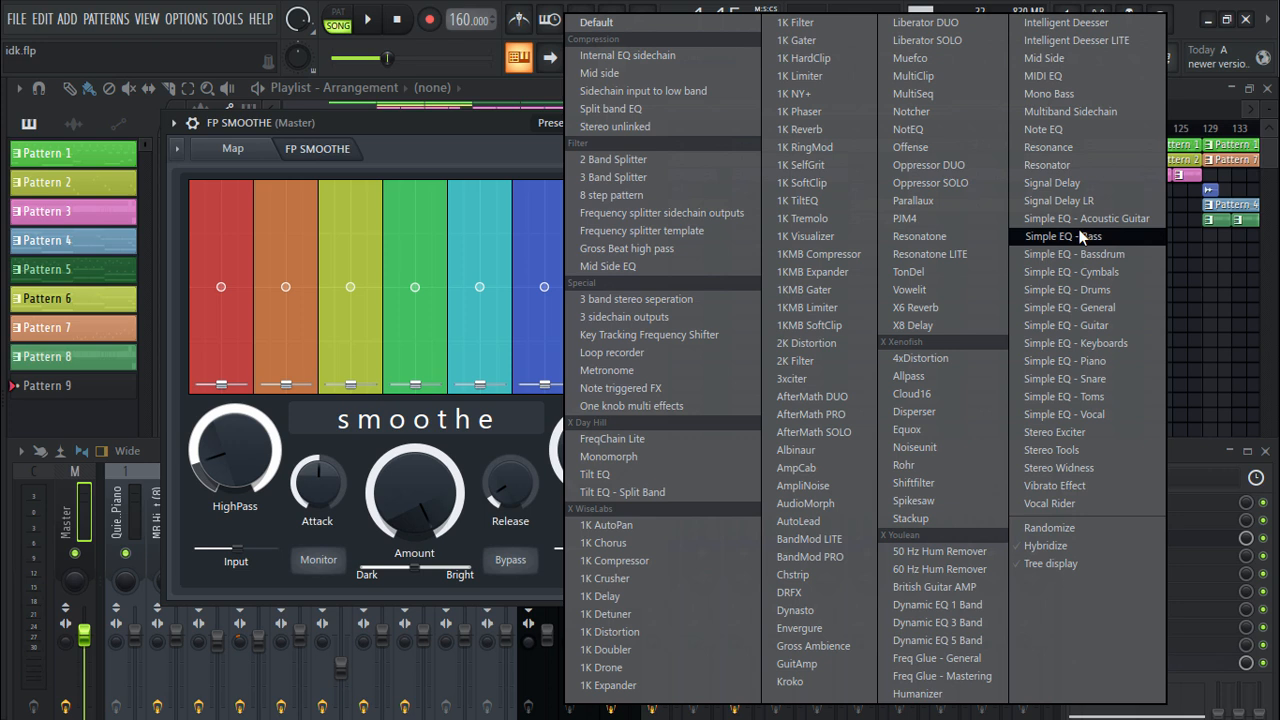
pyautogui.moveTo(793, 378)
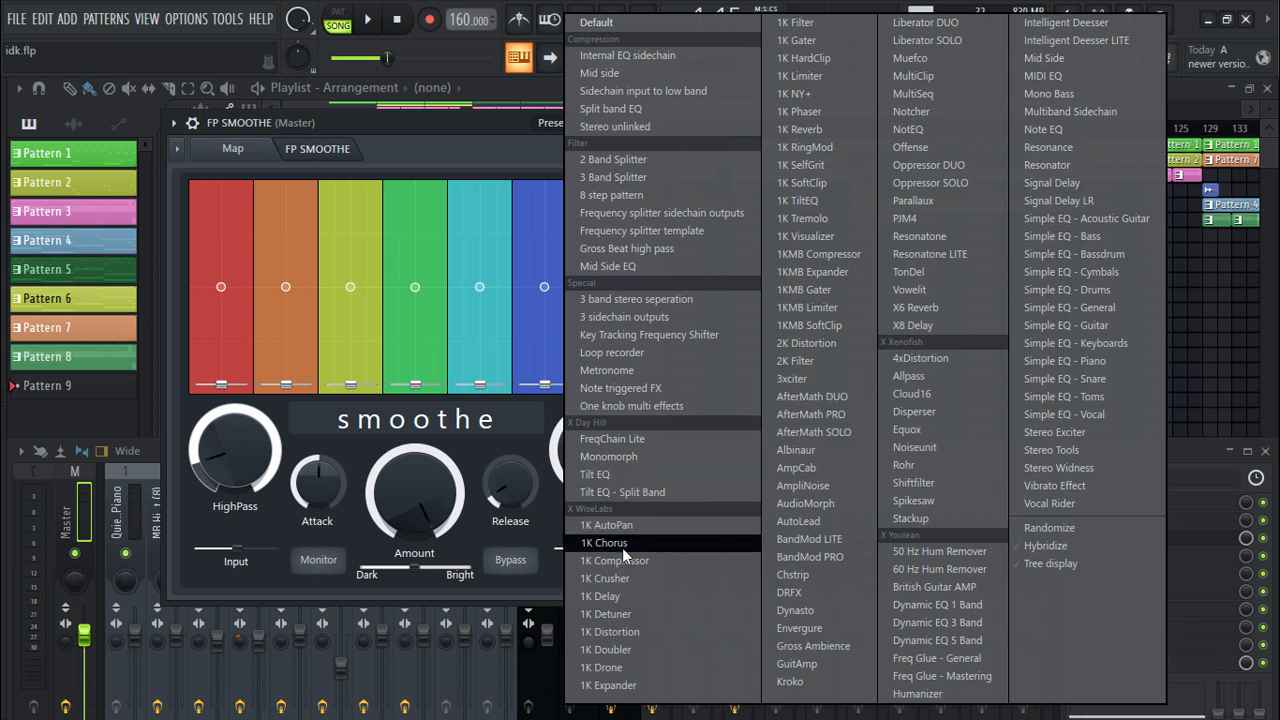
pyautogui.moveTo(795, 610)
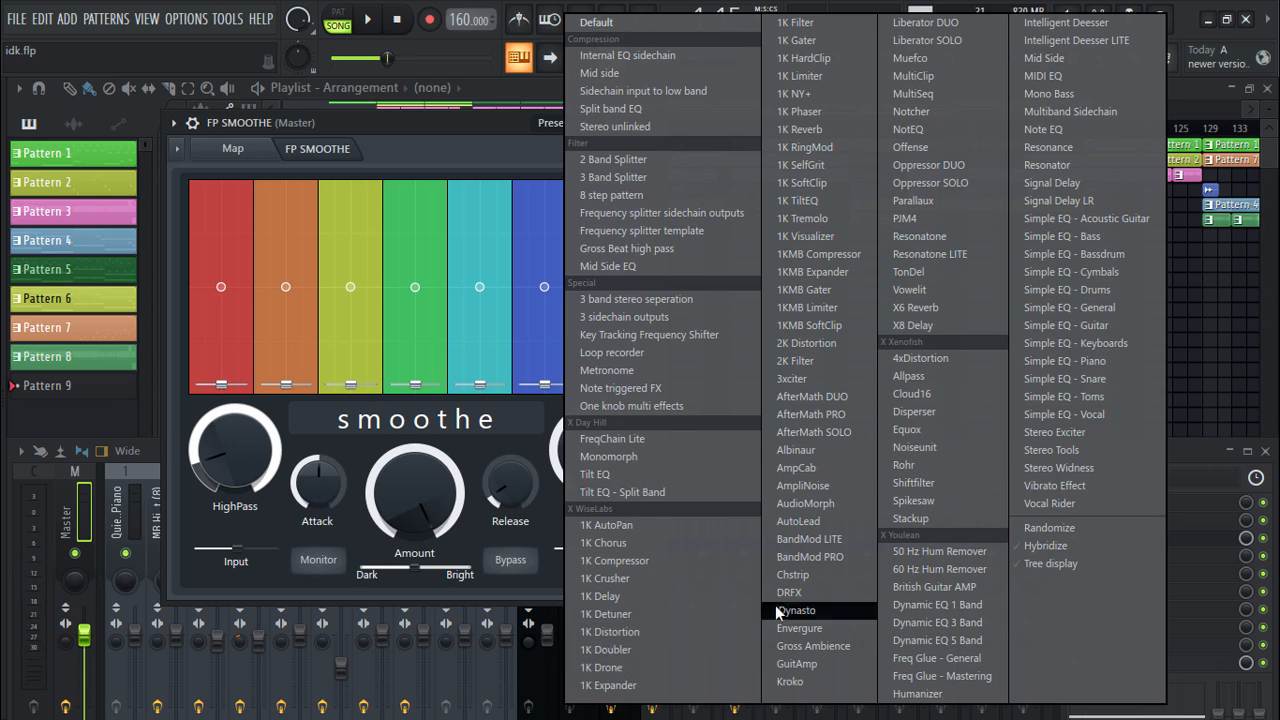
pyautogui.moveTo(799, 521)
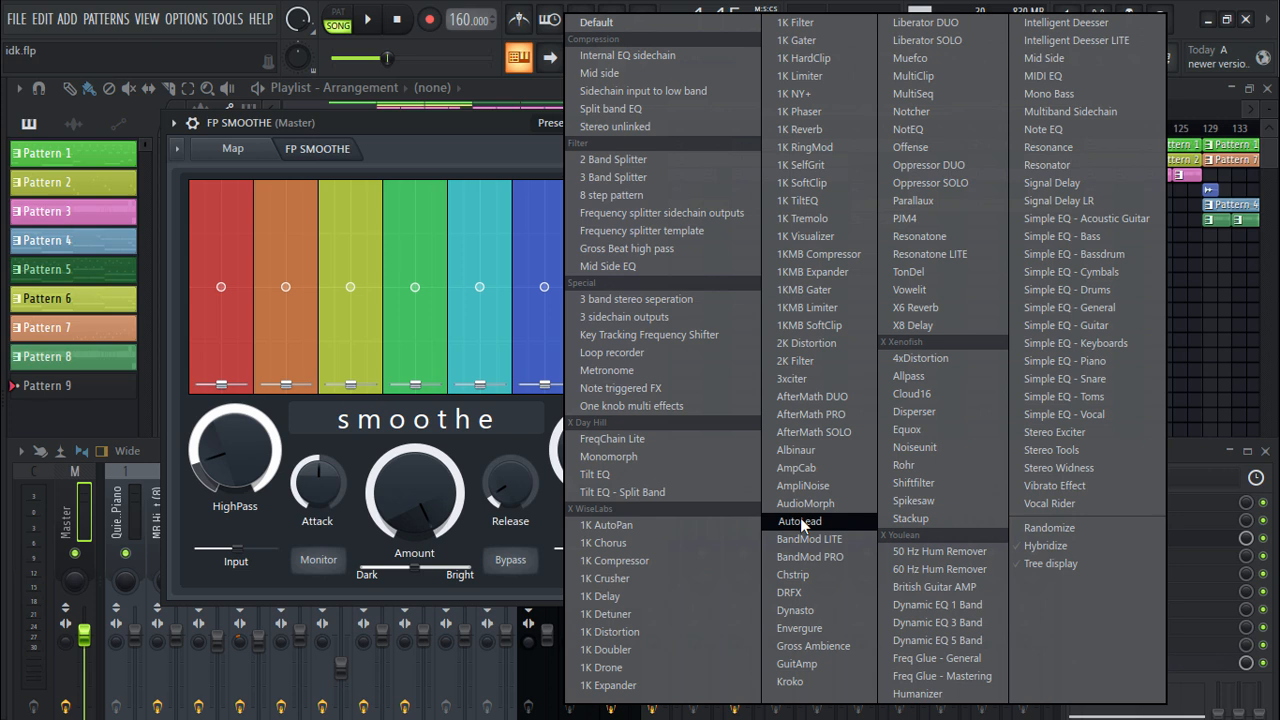
pyautogui.moveTo(663, 212)
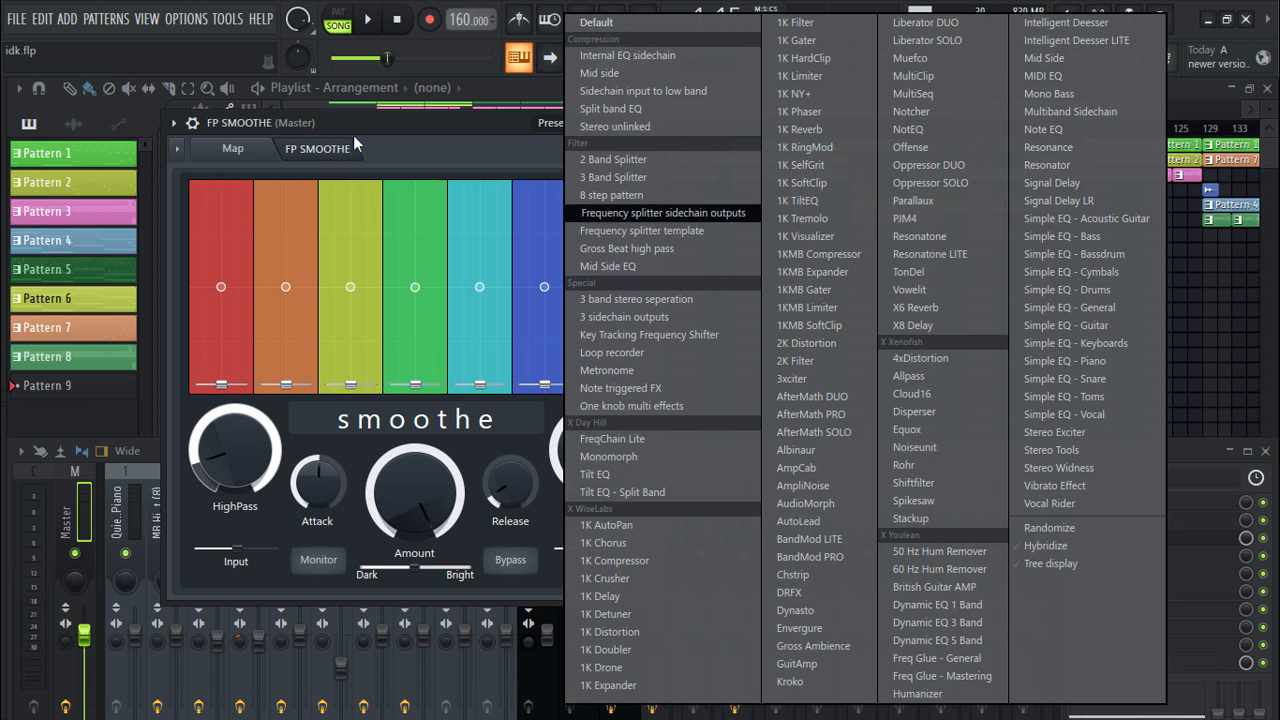
pyautogui.moveTo(930, 375)
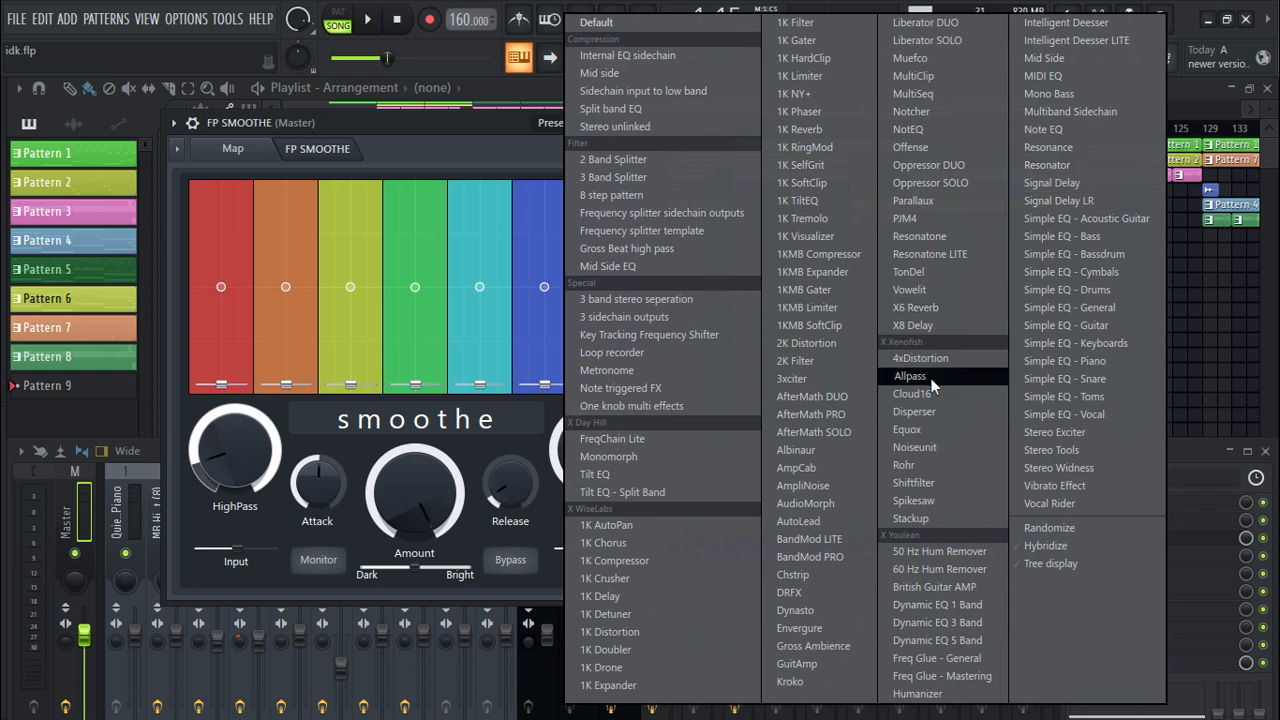
pyautogui.moveTo(812, 396)
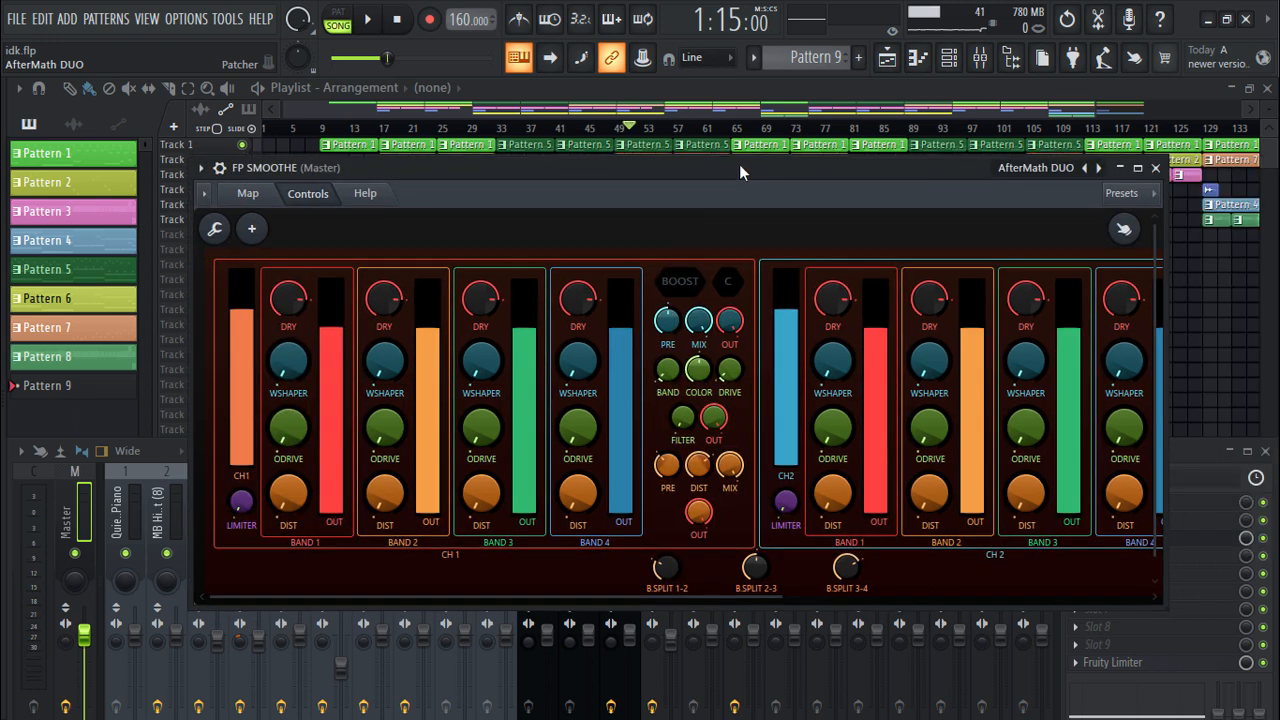
pyautogui.click(247, 193)
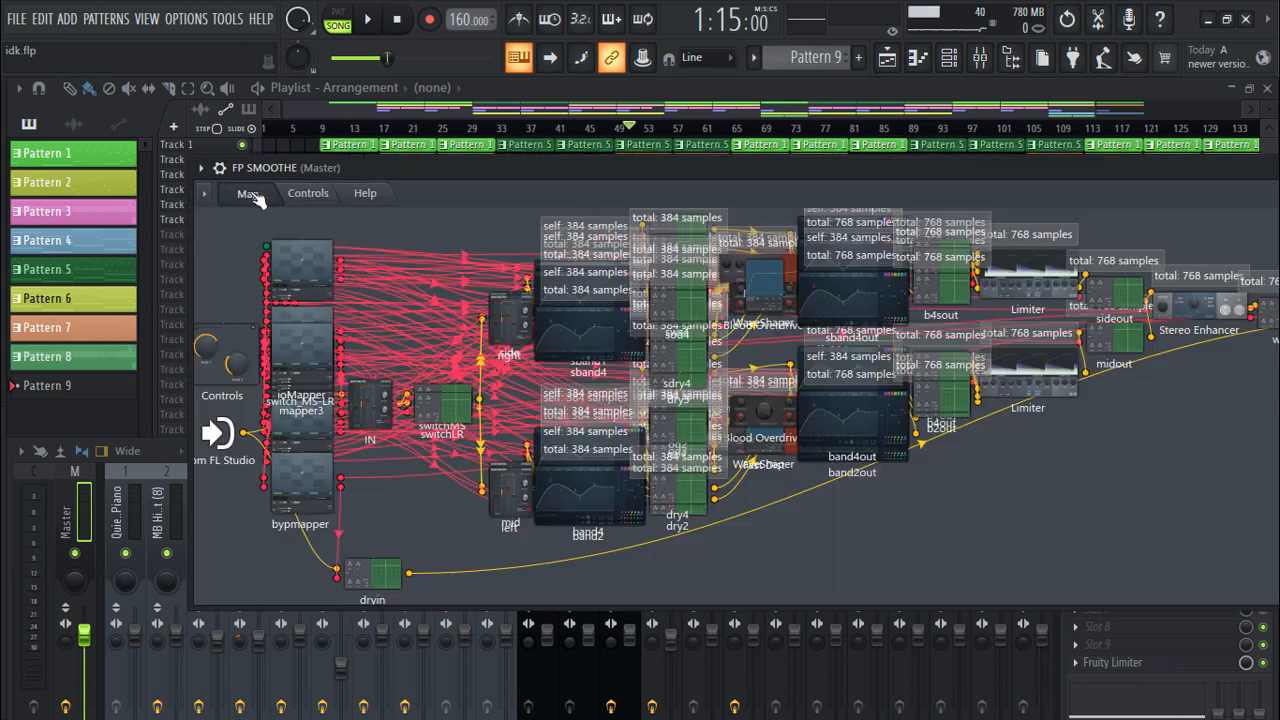
pyautogui.moveTo(417, 275)
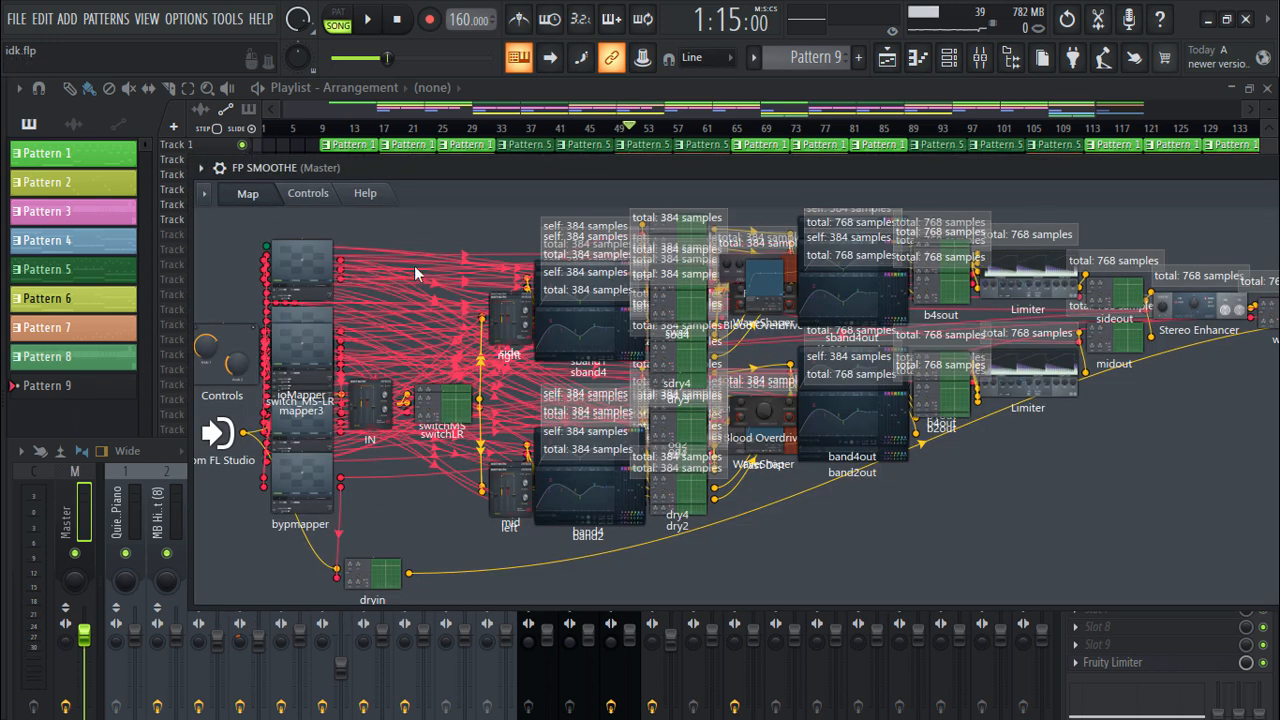
pyautogui.moveTo(708, 265)
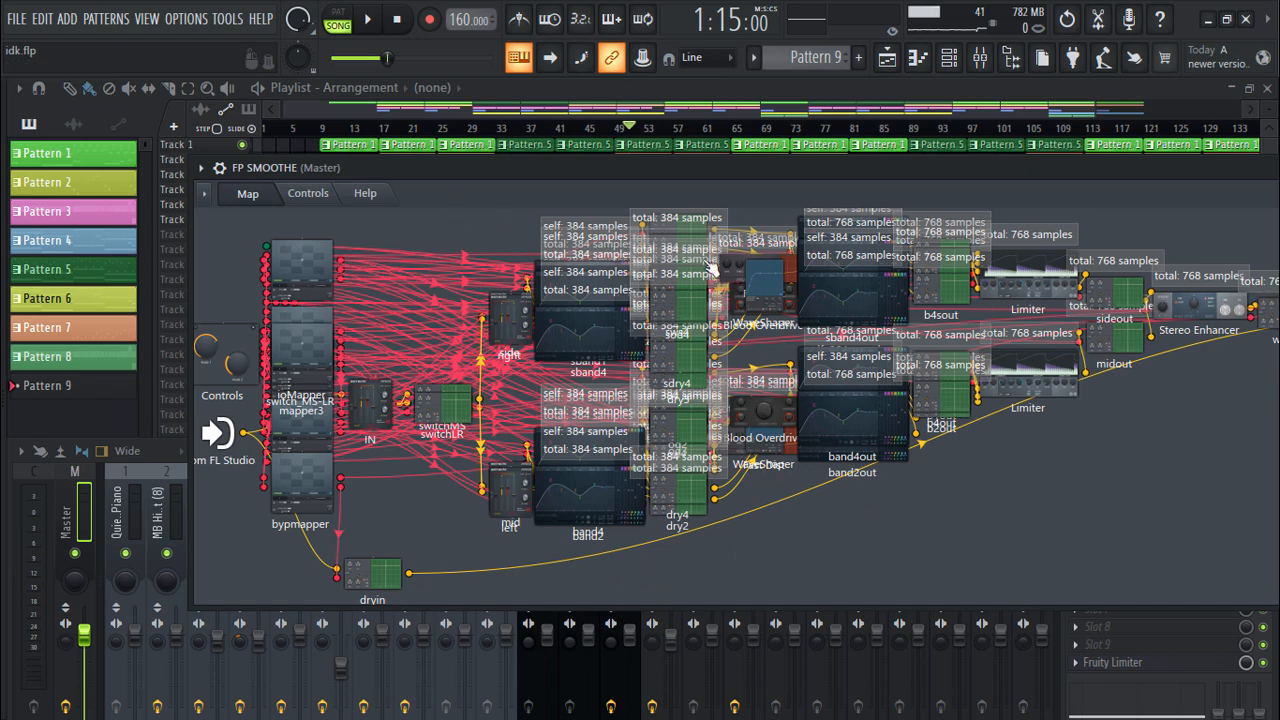
pyautogui.click(128, 205)
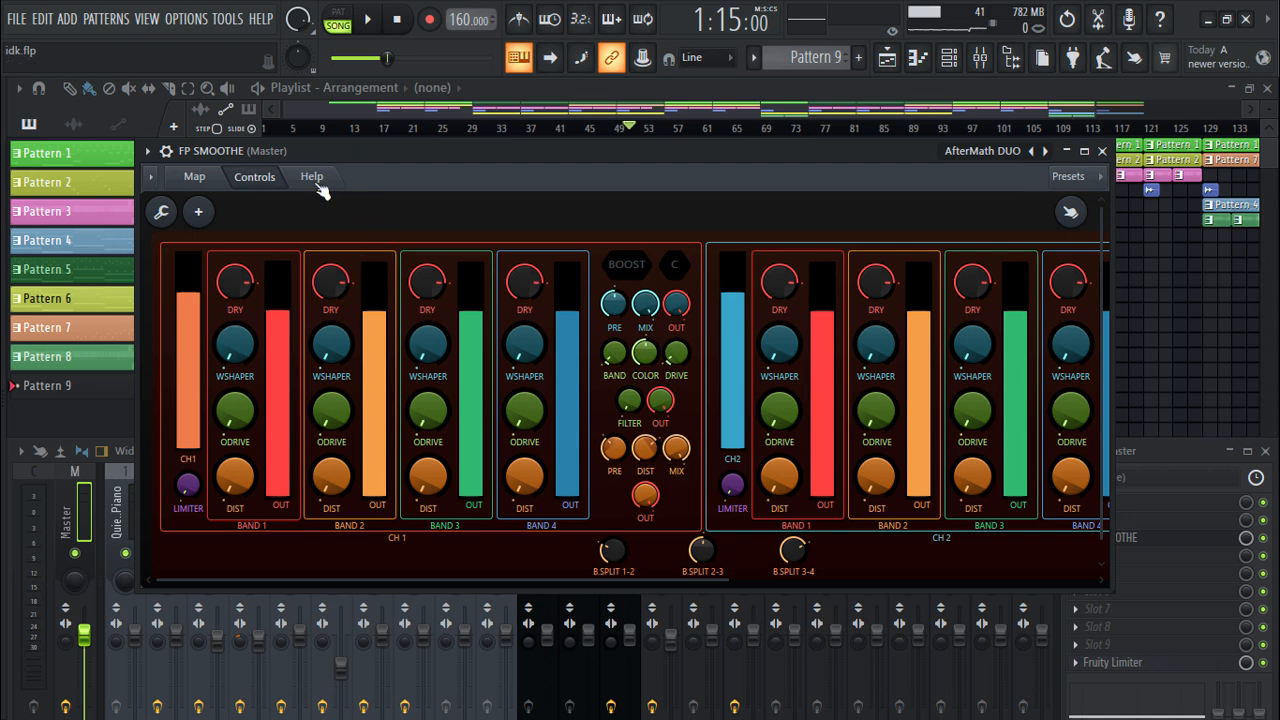
# Read AfterMath DUO's help page, then switch back to its Controls view
pyautogui.click(311, 176)
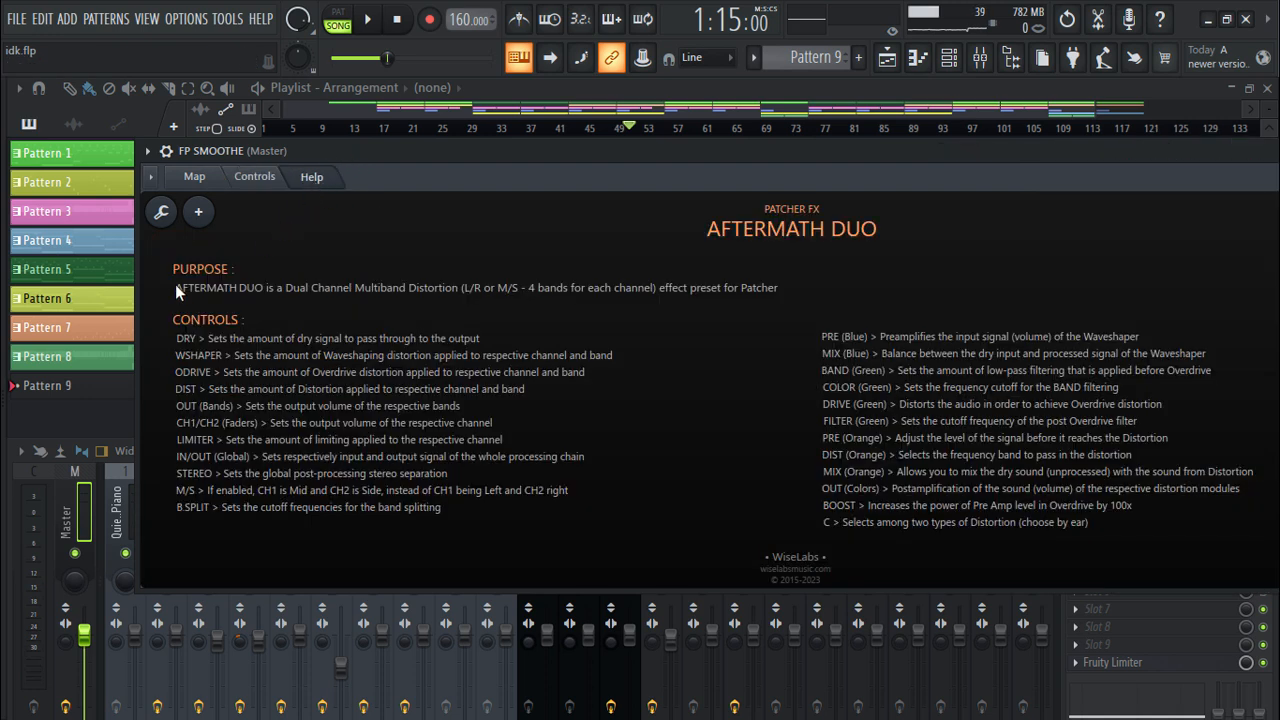
pyautogui.moveTo(213, 348)
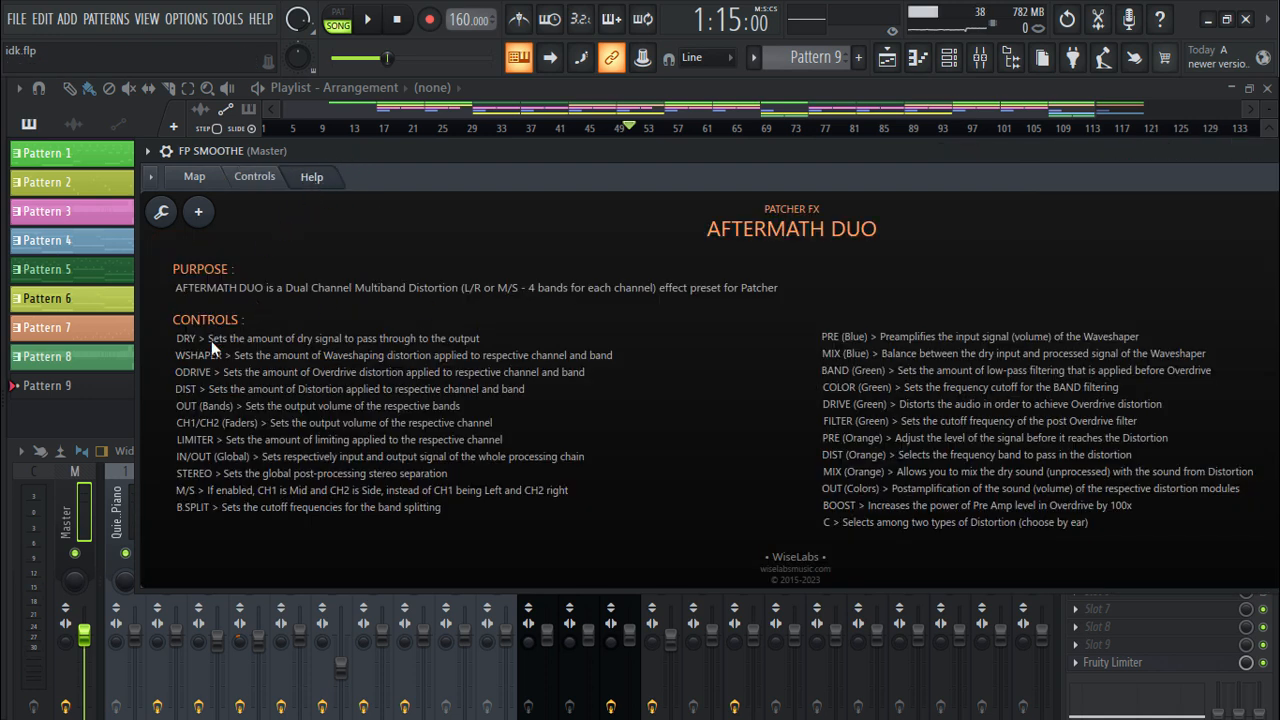
pyautogui.moveTo(255, 176)
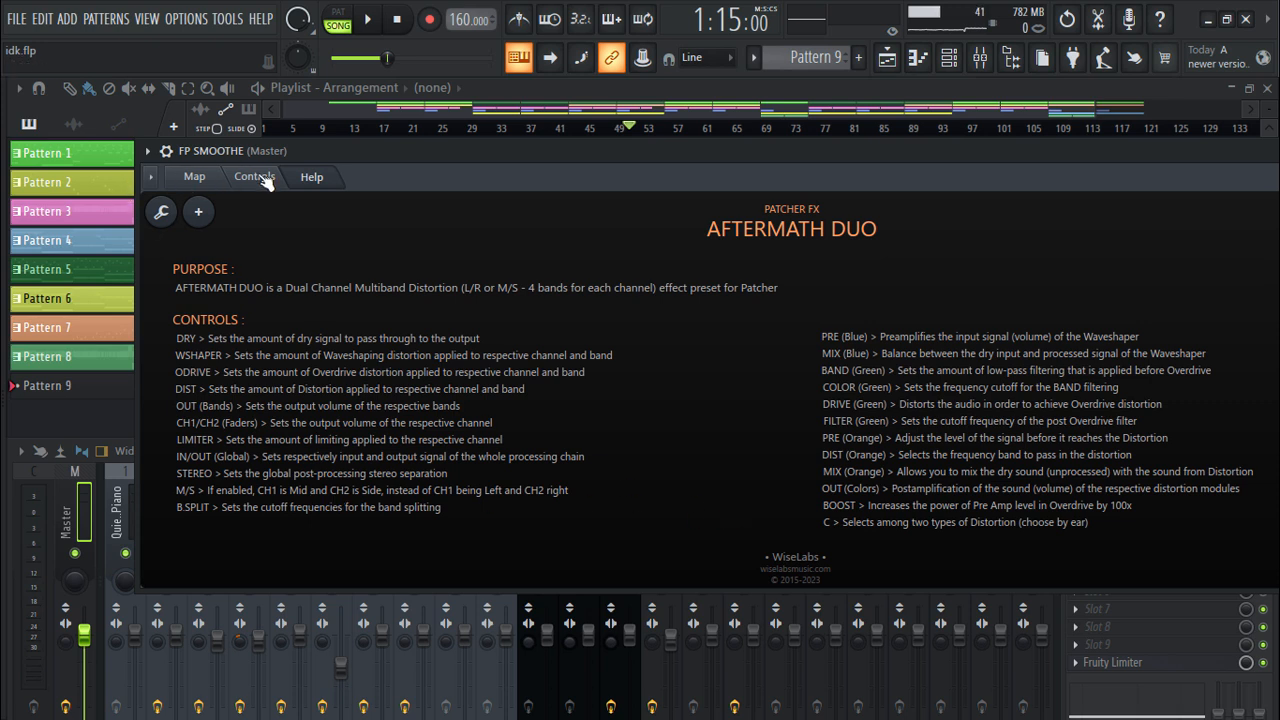
pyautogui.moveTo(310, 400)
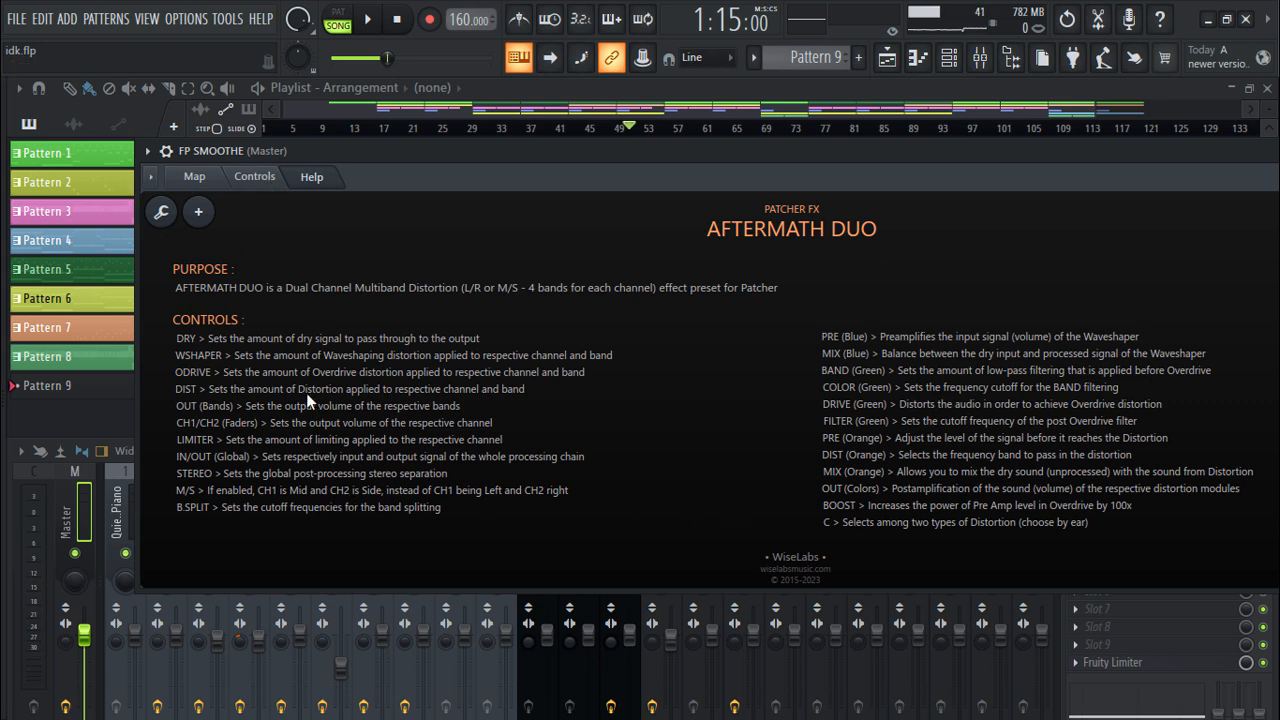
pyautogui.click(194, 176)
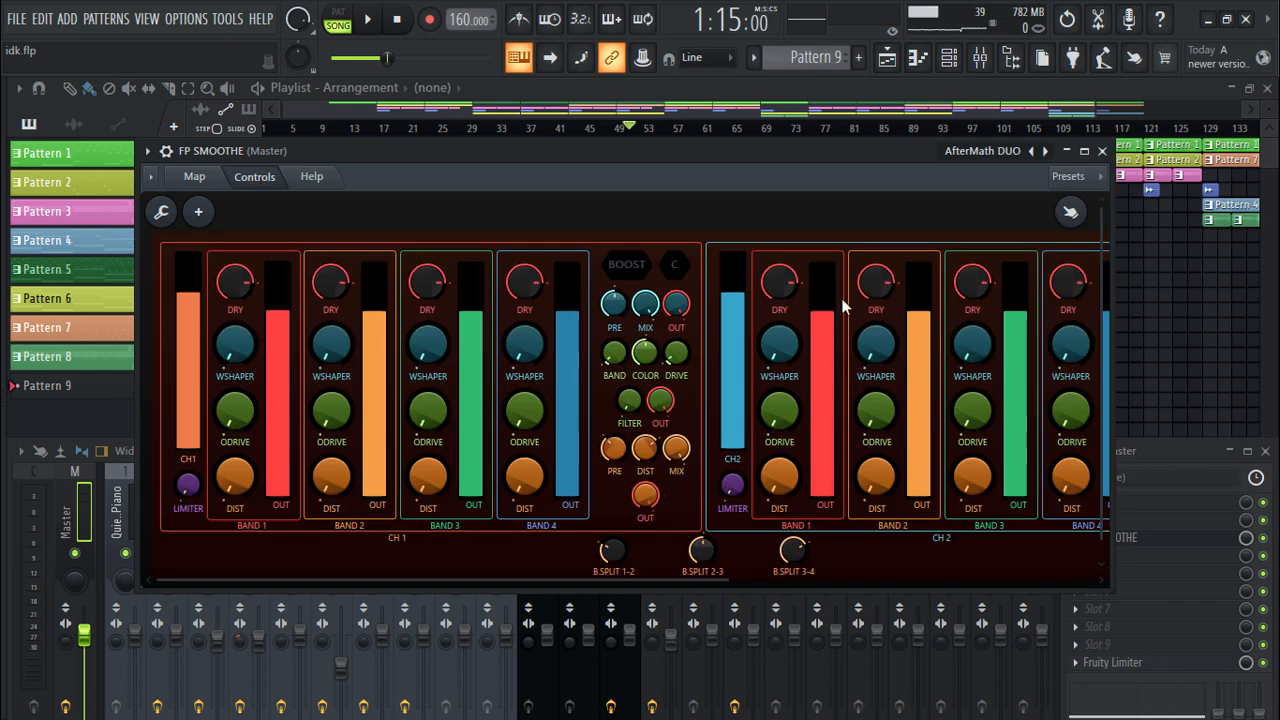
# Open the Patcher preset catalogue again from the header's Presets arrow
pyautogui.click(1068, 176)
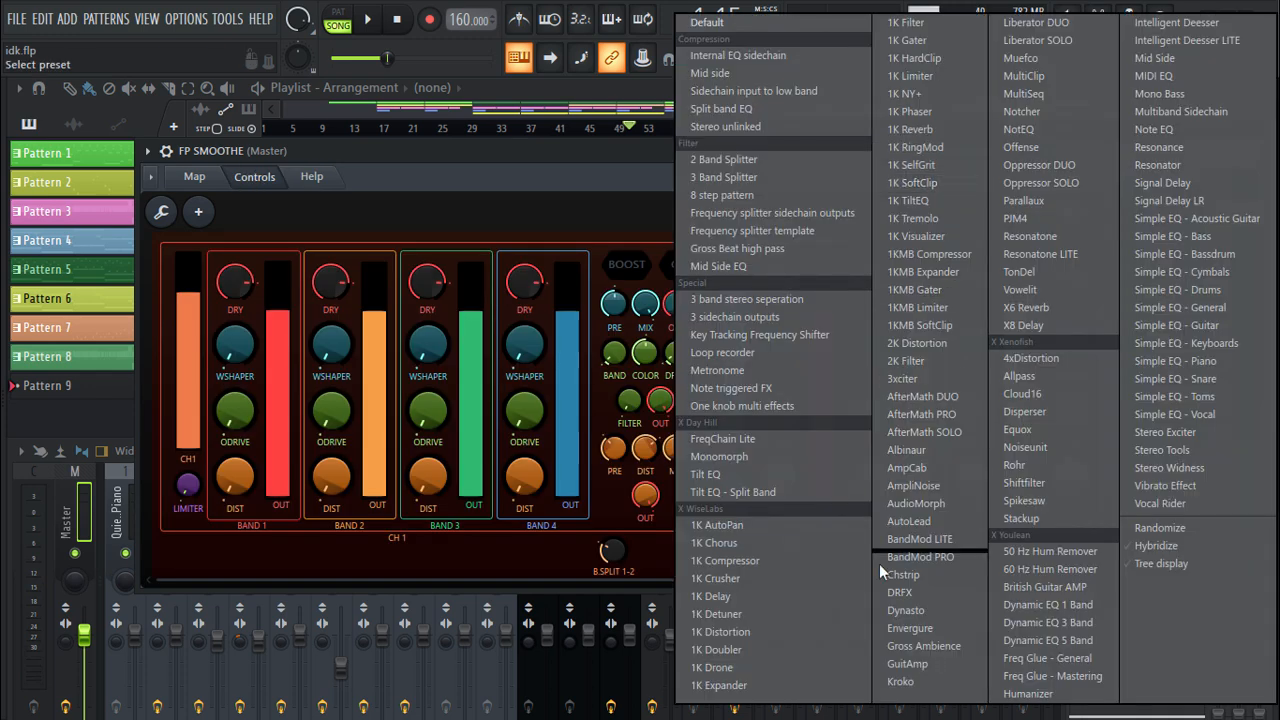
pyautogui.moveTo(1035, 378)
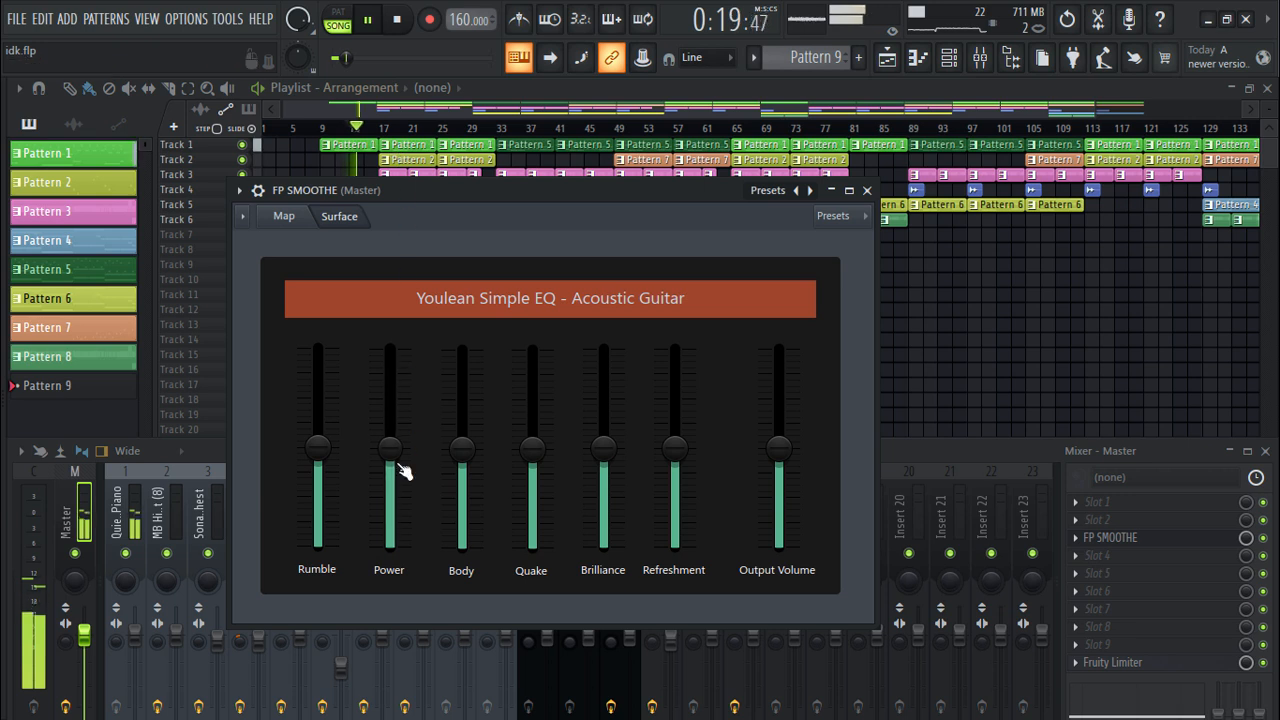
# Lower the Power, Rumble, Body and Refreshment bands, then adjust Output Volume
pyautogui.moveTo(389, 445); pyautogui.dragTo(389, 520)
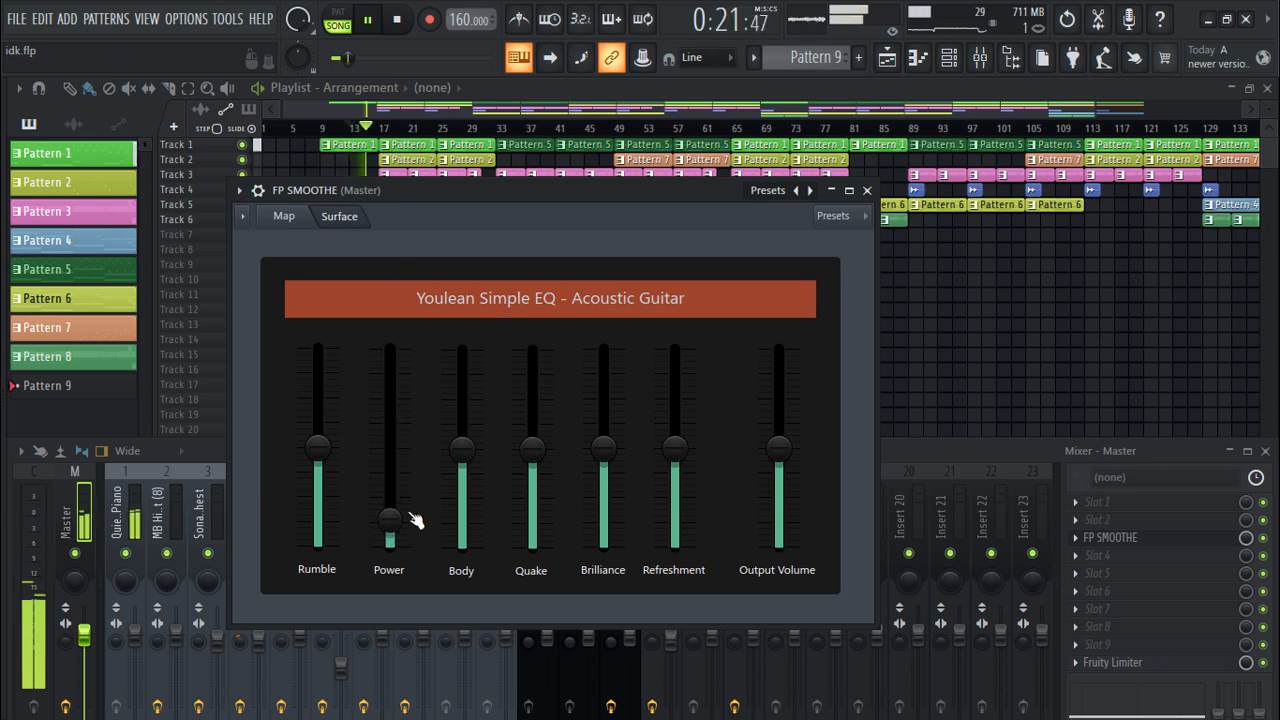
pyautogui.moveTo(389, 520); pyautogui.dragTo(389, 537)
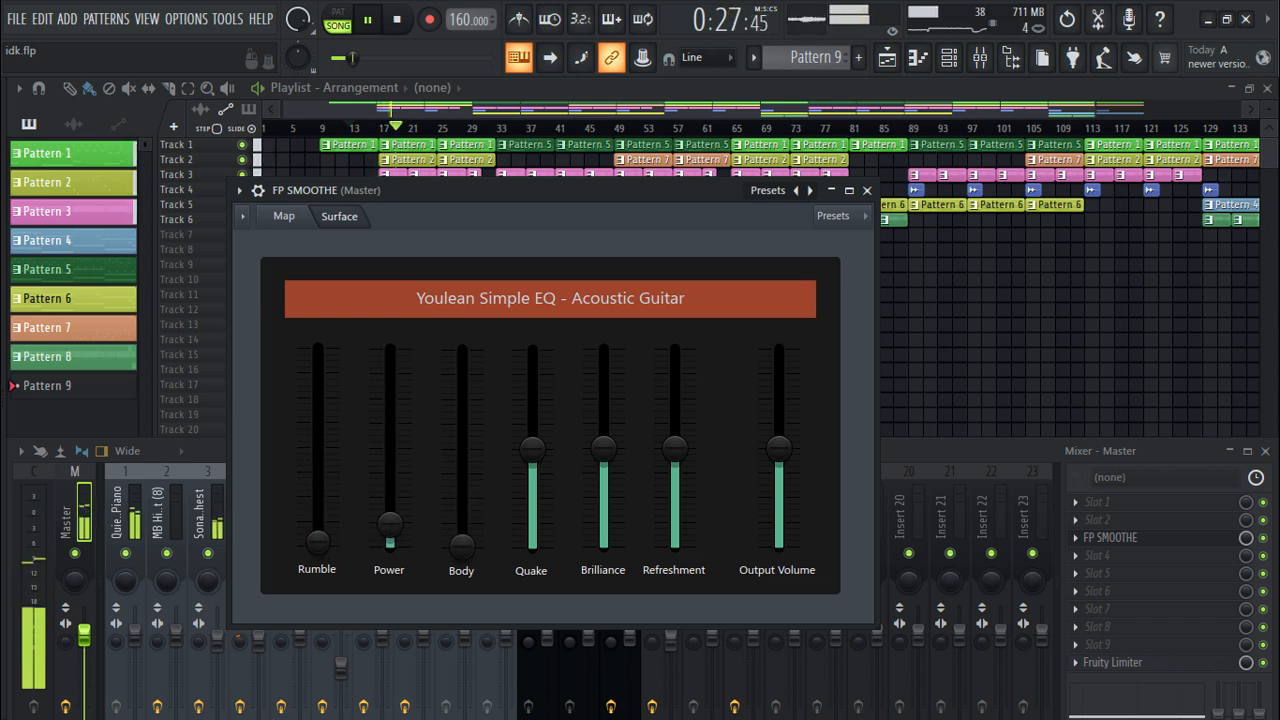
pyautogui.moveTo(531, 445); pyautogui.dragTo(531, 365)
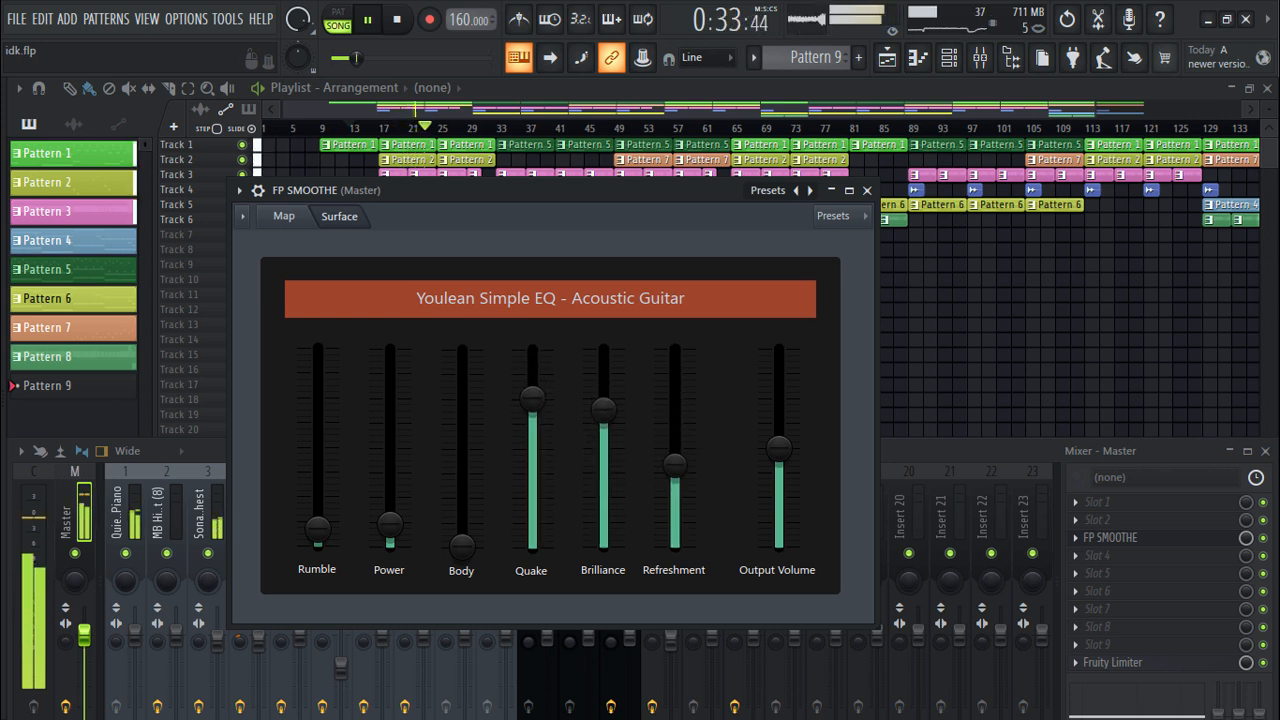
pyautogui.moveTo(779, 448); pyautogui.dragTo(779, 353)
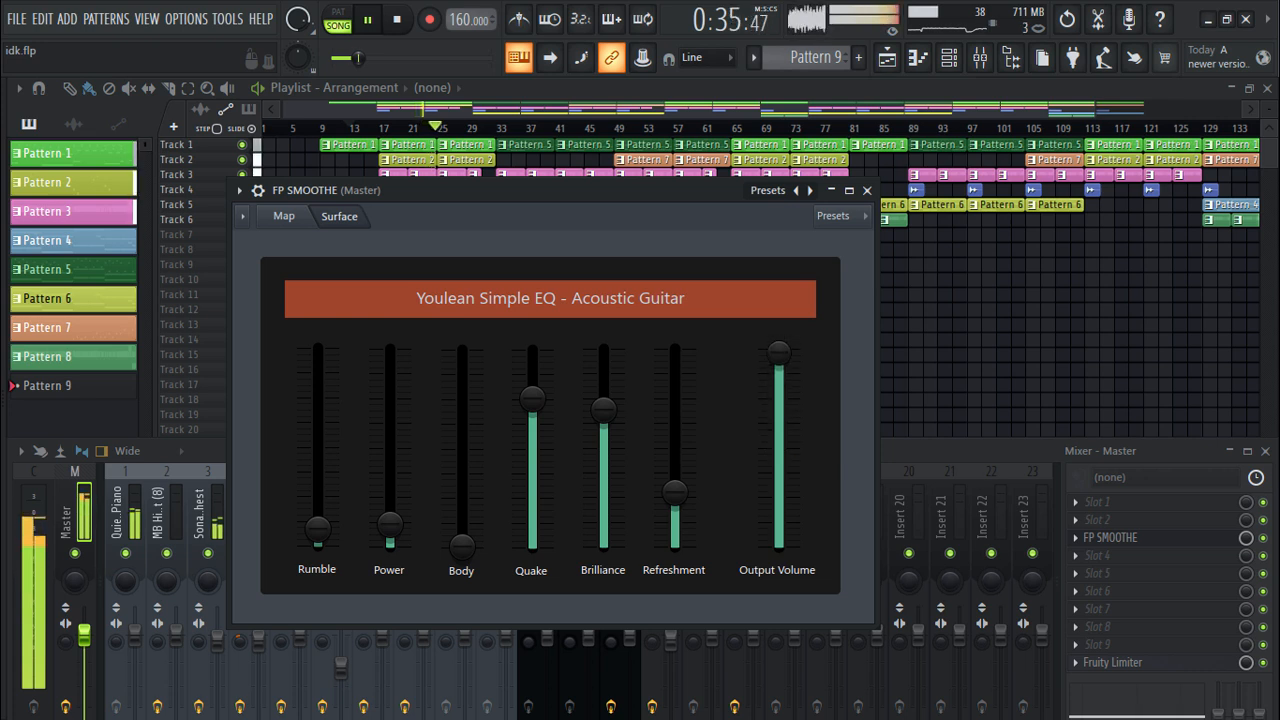
pyautogui.moveTo(779, 351); pyautogui.dragTo(779, 497)
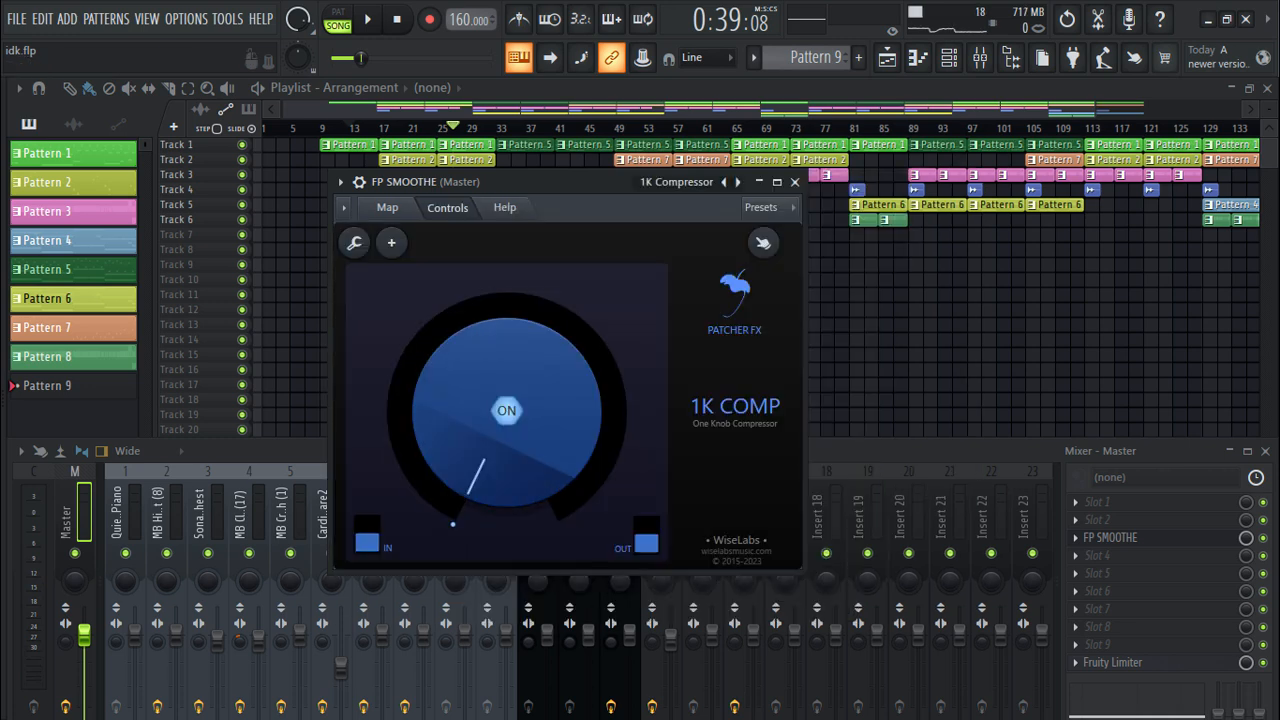
# Try other presets from the Patcher Presets menu, ending on 1K Delay
pyautogui.click(761, 207)
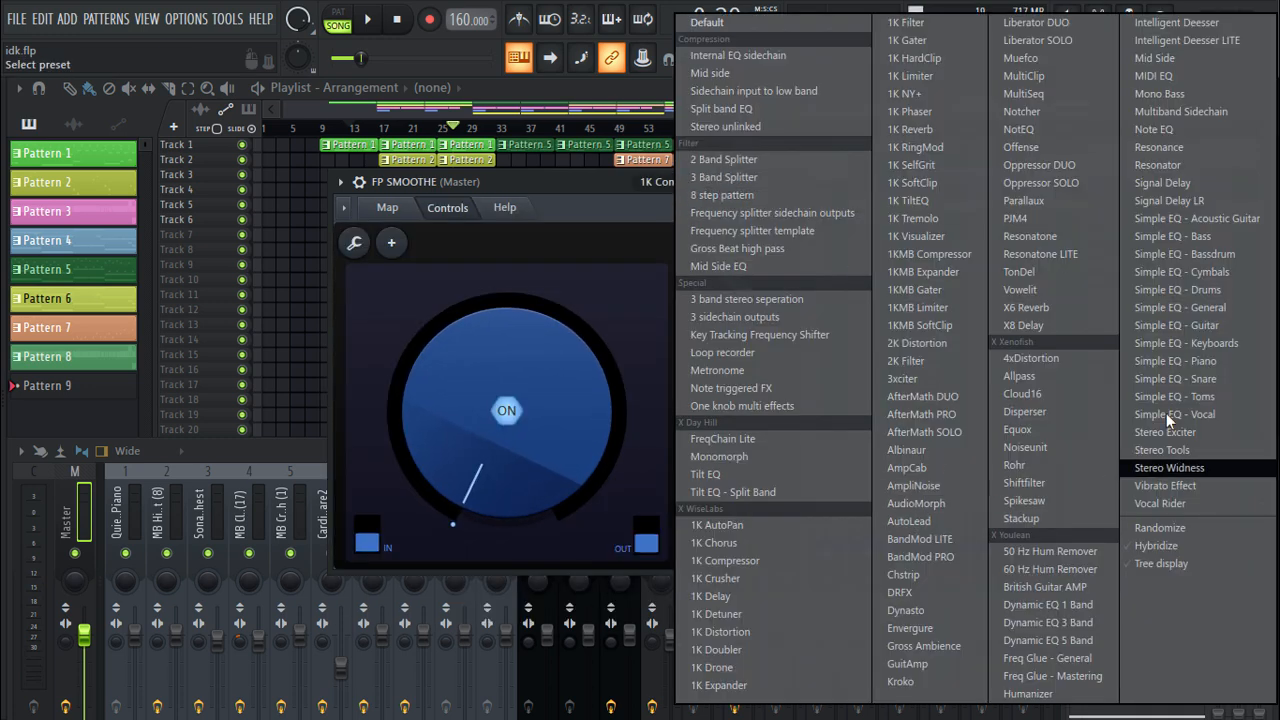
pyautogui.click(1030, 236)
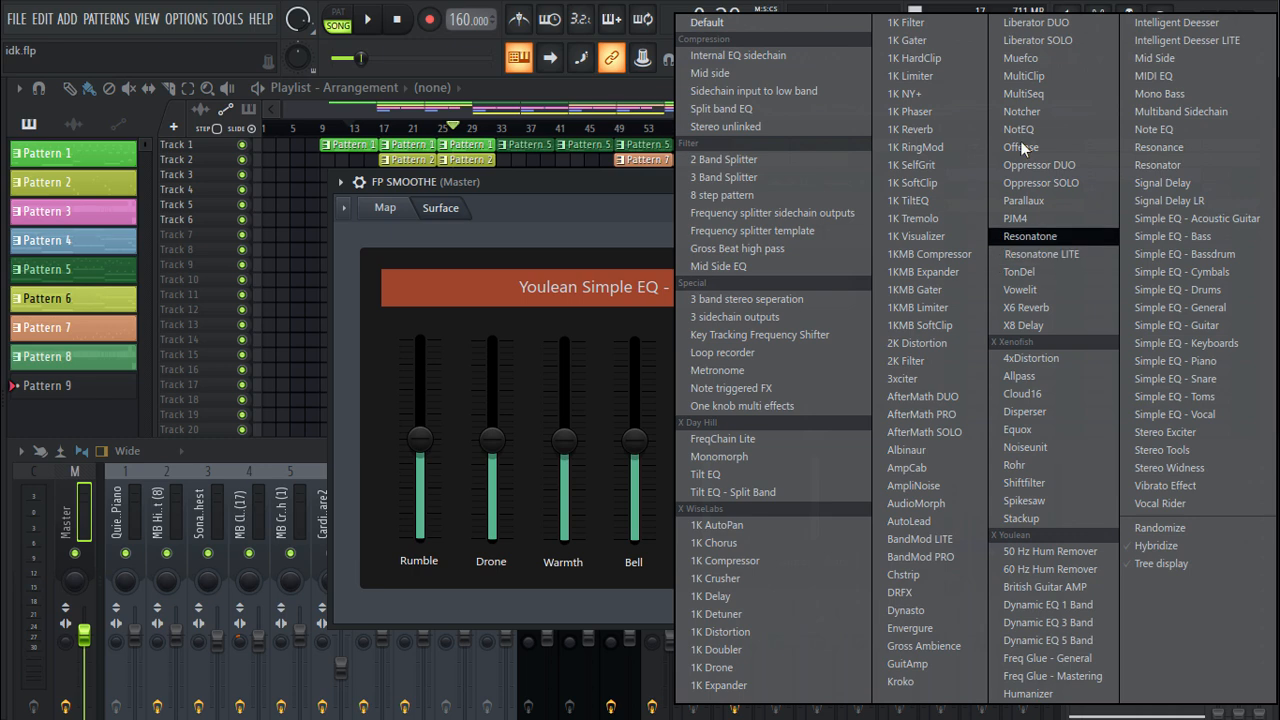
pyautogui.moveTo(712, 596)
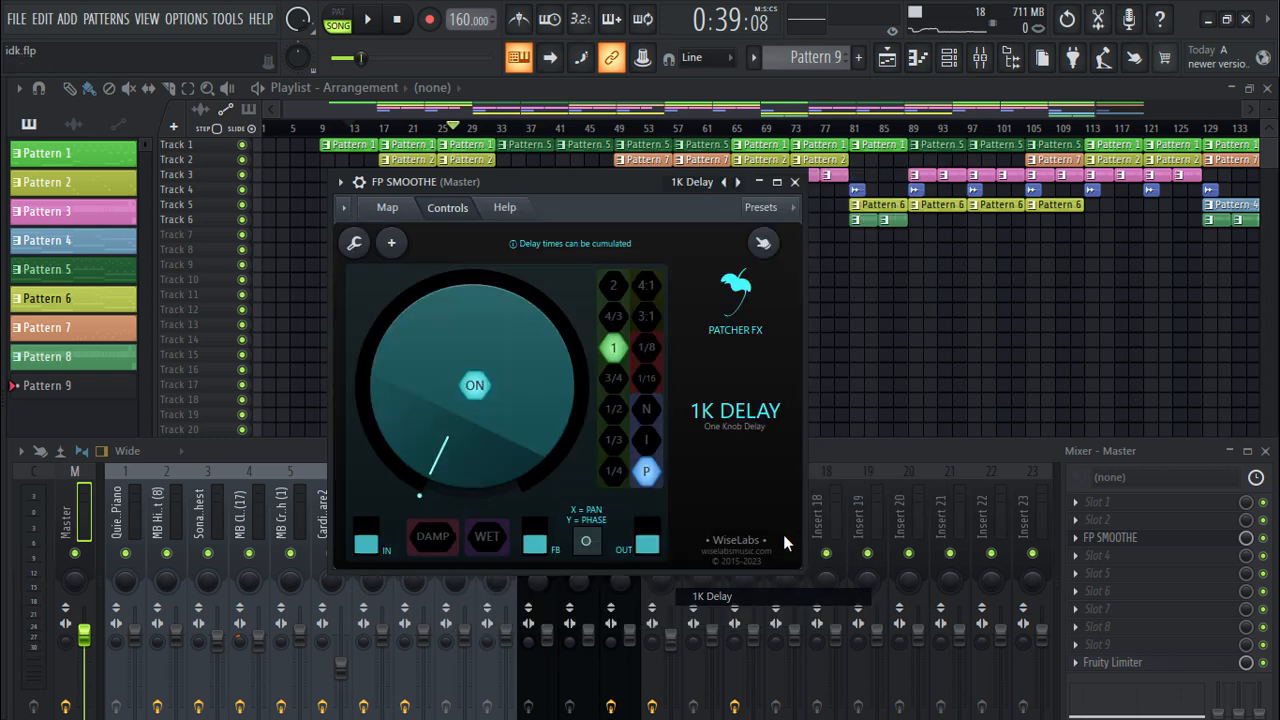
pyautogui.moveTo(565, 181); pyautogui.dragTo(700, 198)
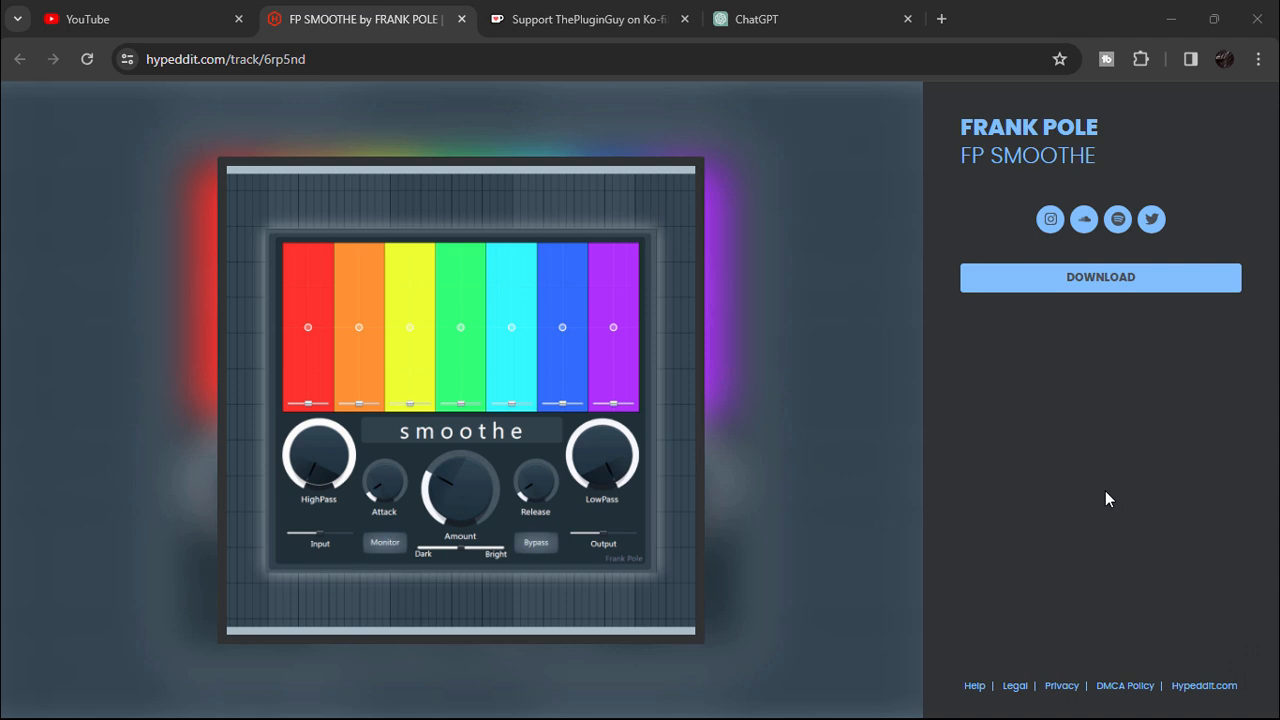
pyautogui.moveTo(323, 78)
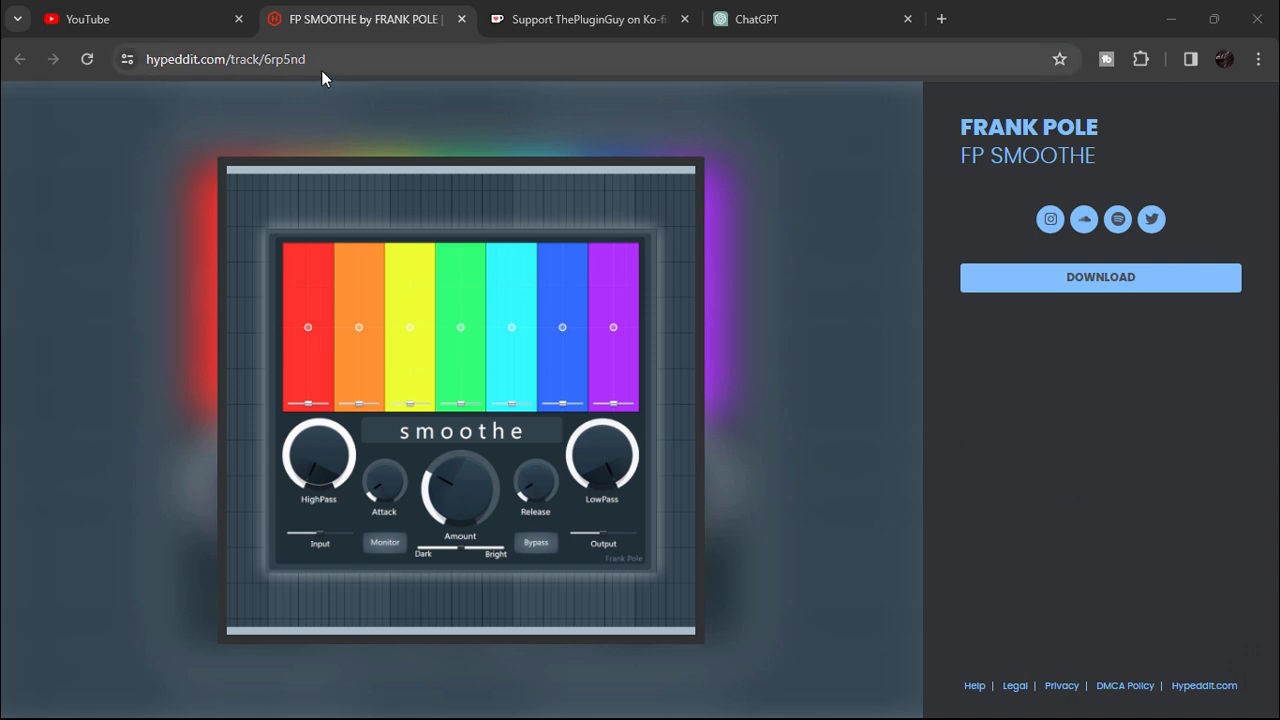
pyautogui.moveTo(331, 92)
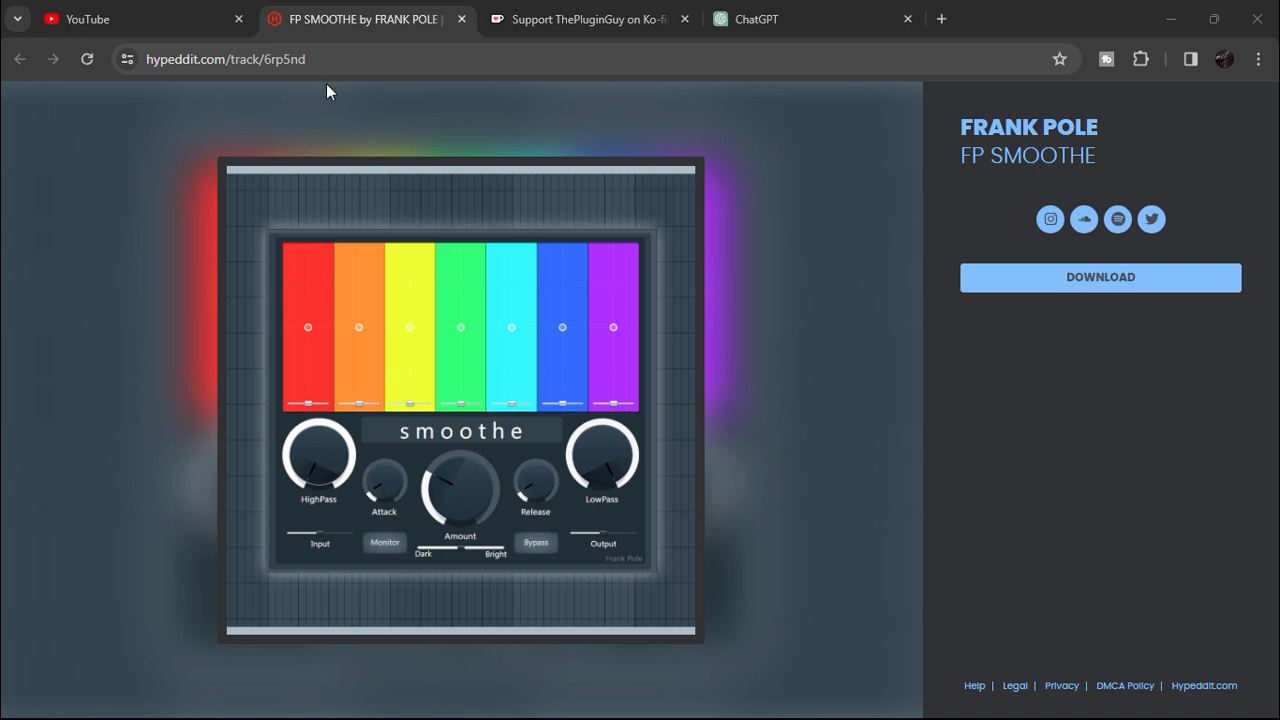
pyautogui.moveTo(975, 195)
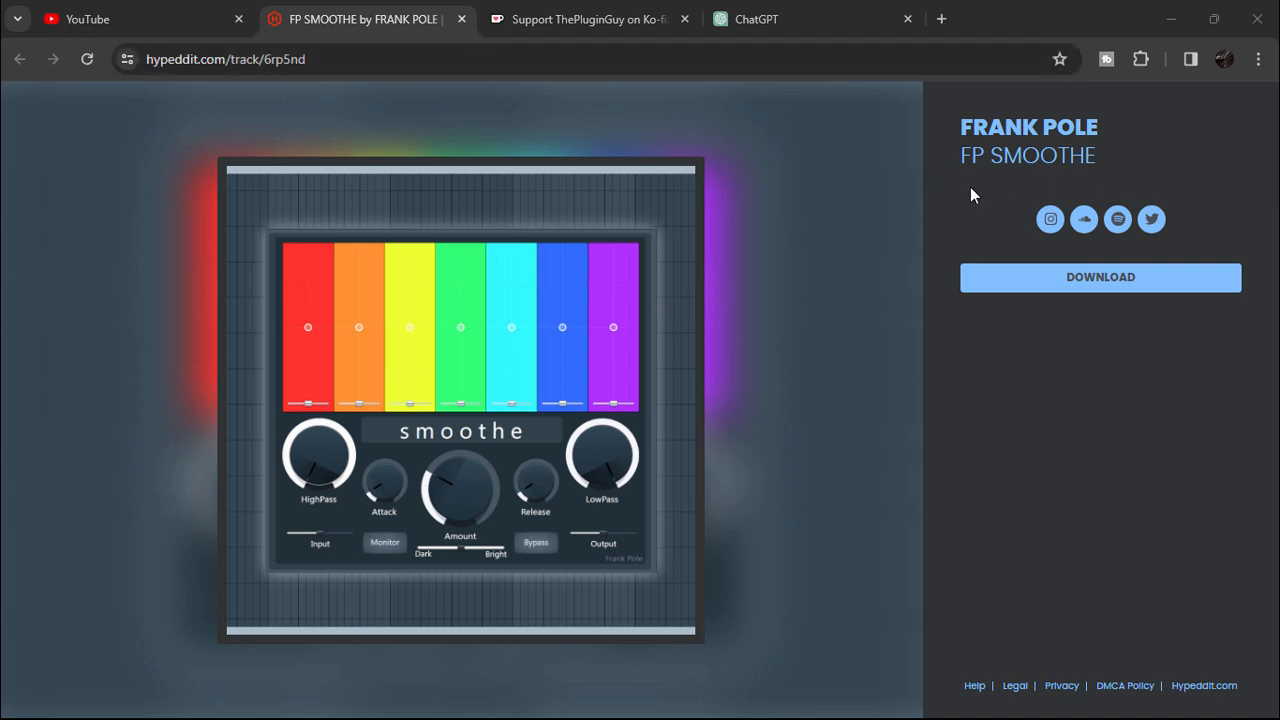
# Start the FP SMOOTHE download on Hypeddit and choose the subscribe-to-artist unlock
pyautogui.click(1099, 277)
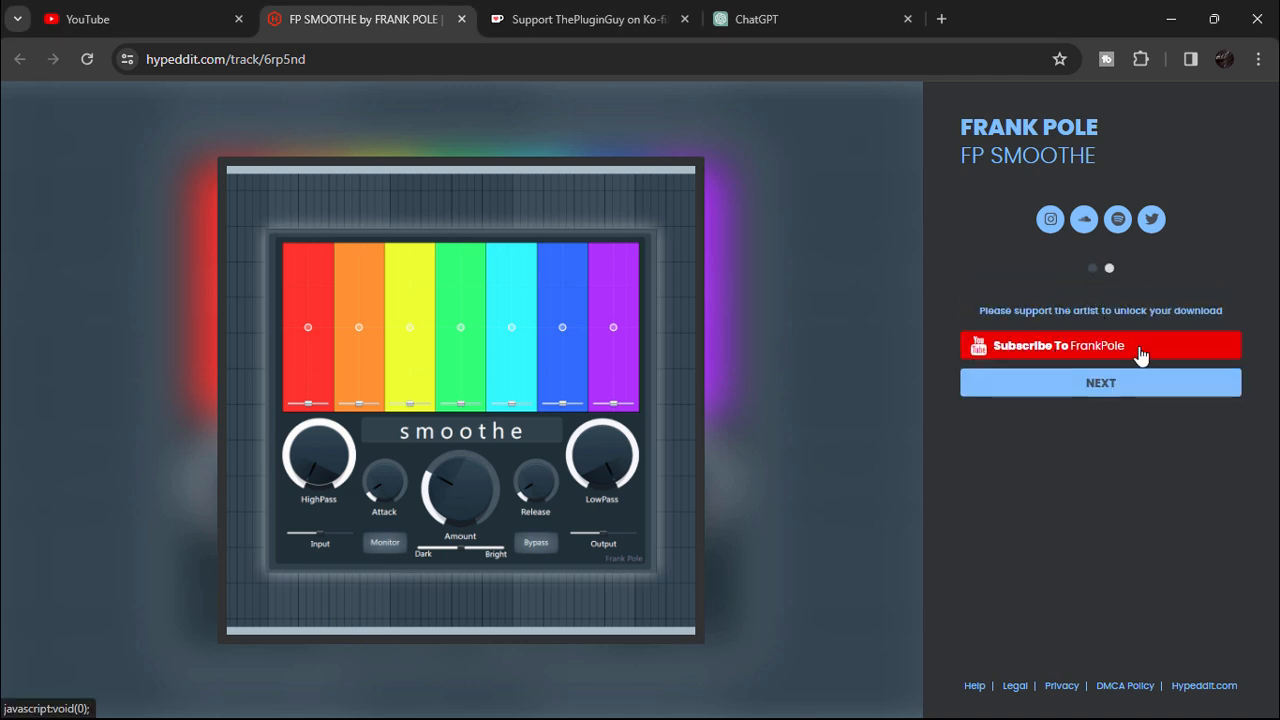
pyautogui.moveTo(1088, 363)
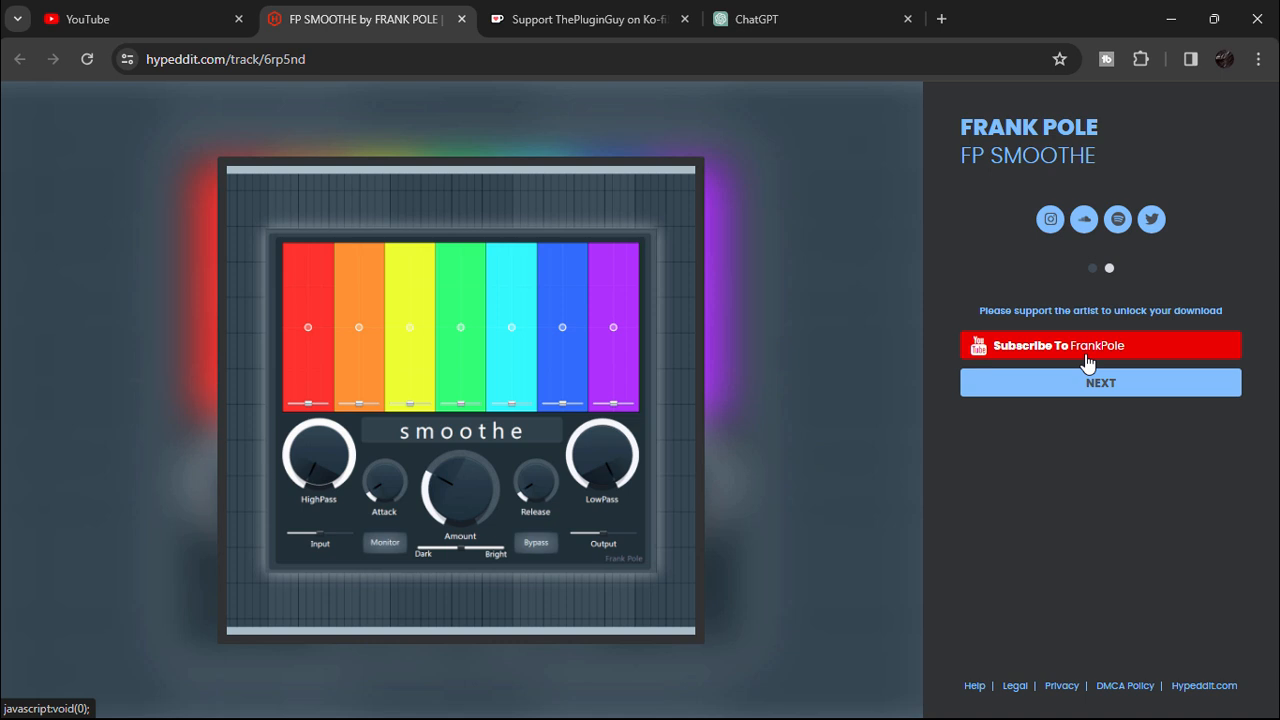
pyautogui.click(1100, 345)
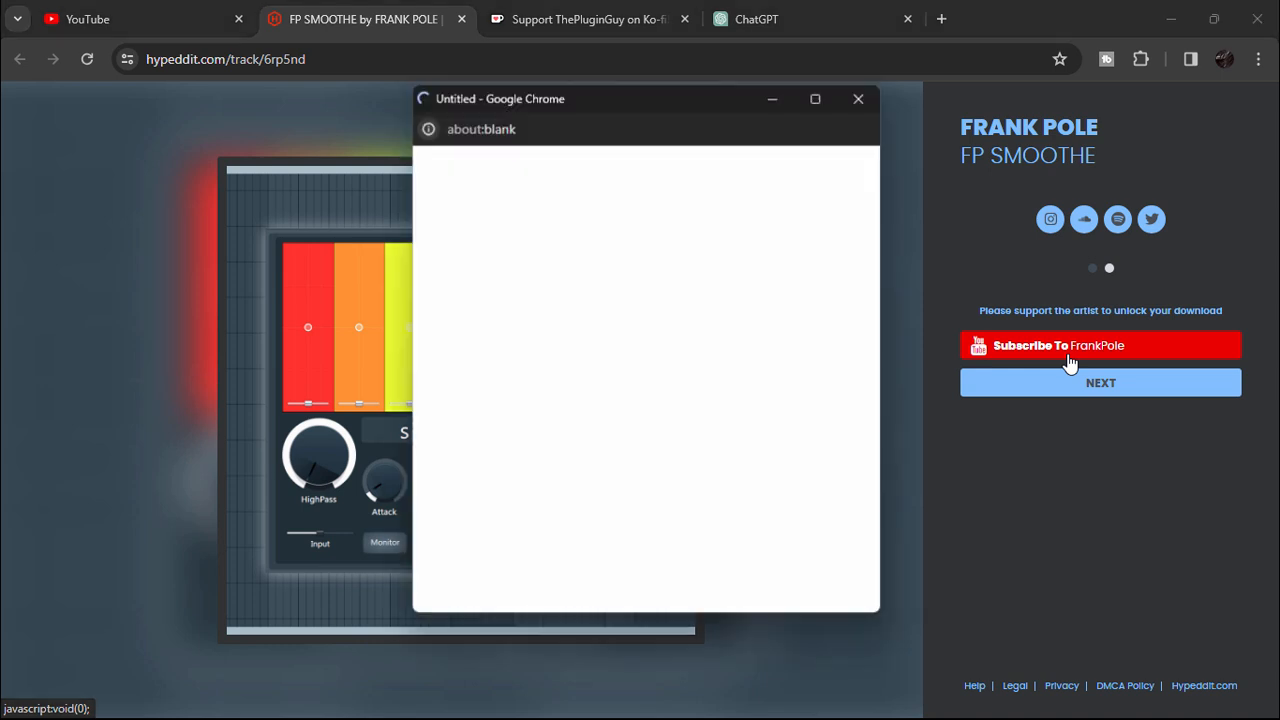
# Subscribe to Frank Pole's YouTube channel and close the channel popup
pyautogui.click(1070, 345)
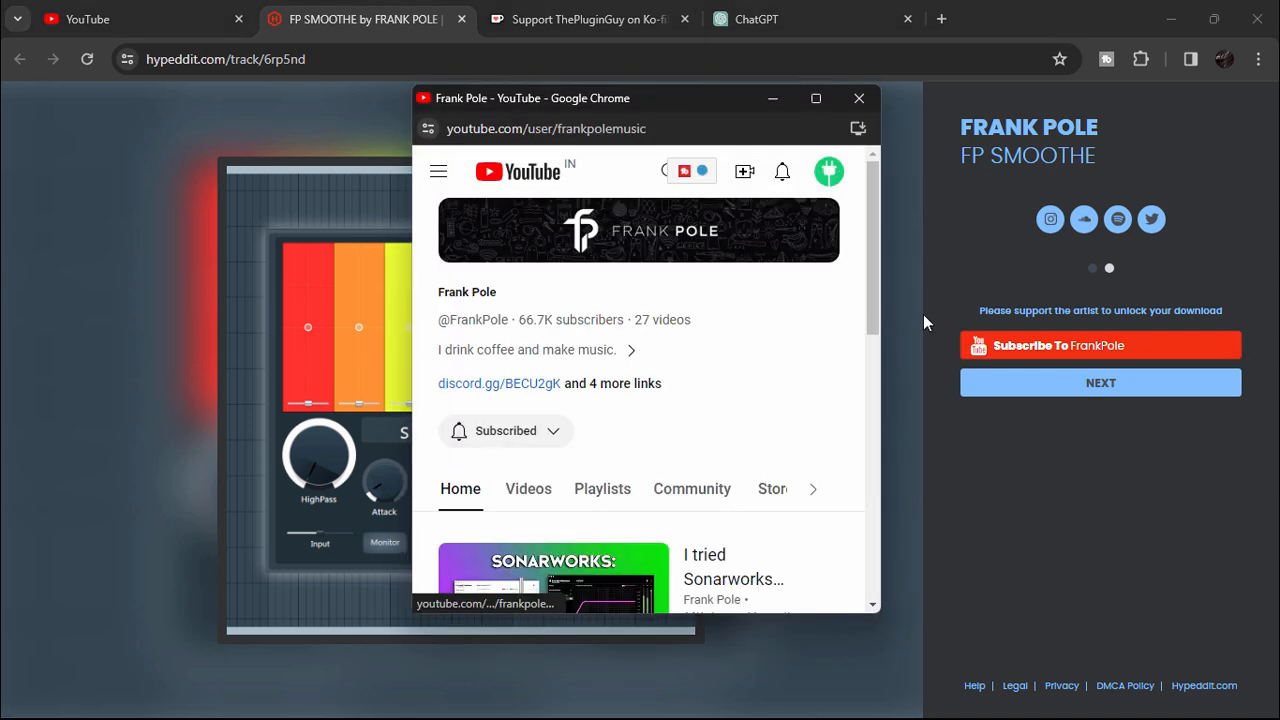
pyautogui.moveTo(772, 391)
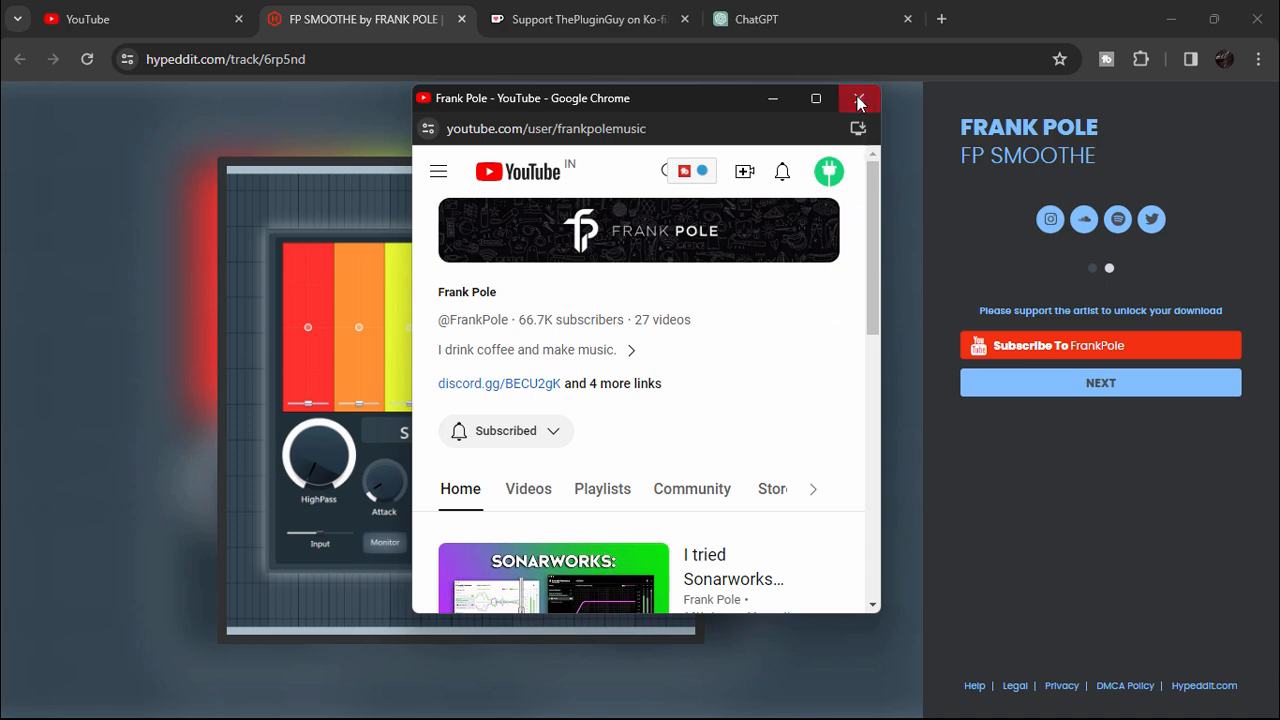
pyautogui.click(858, 98)
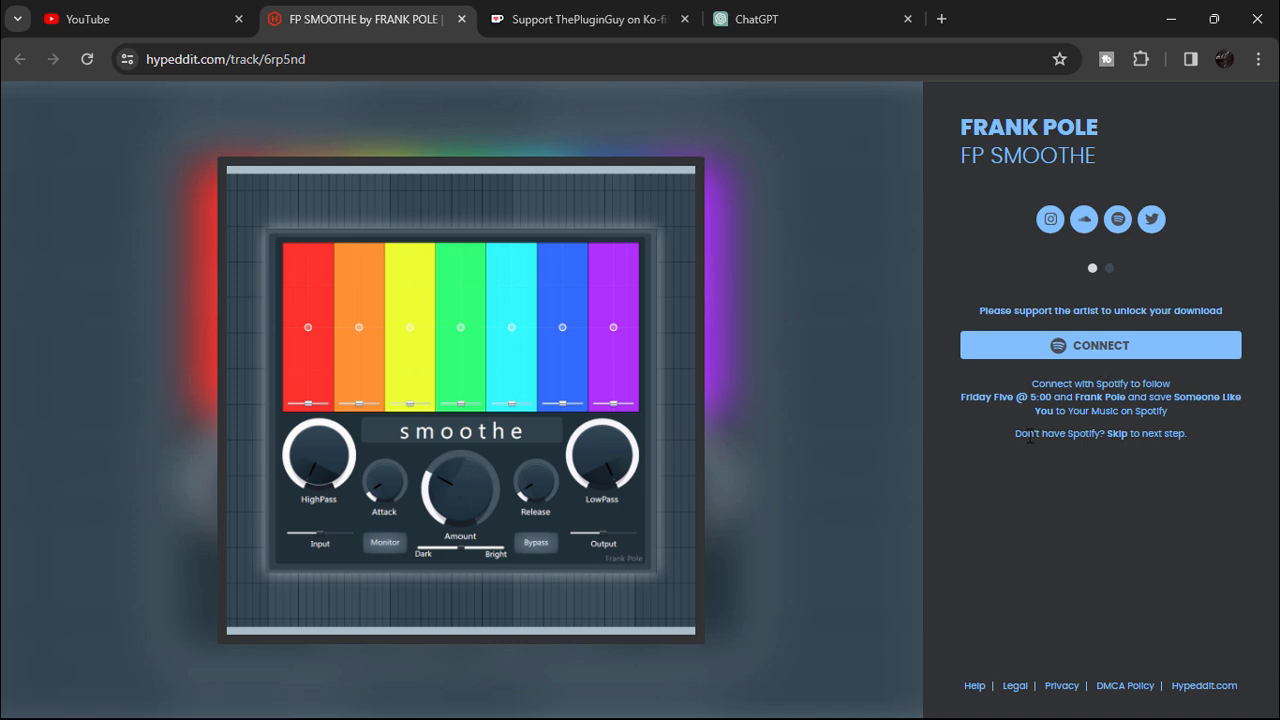
pyautogui.moveTo(1050, 460)
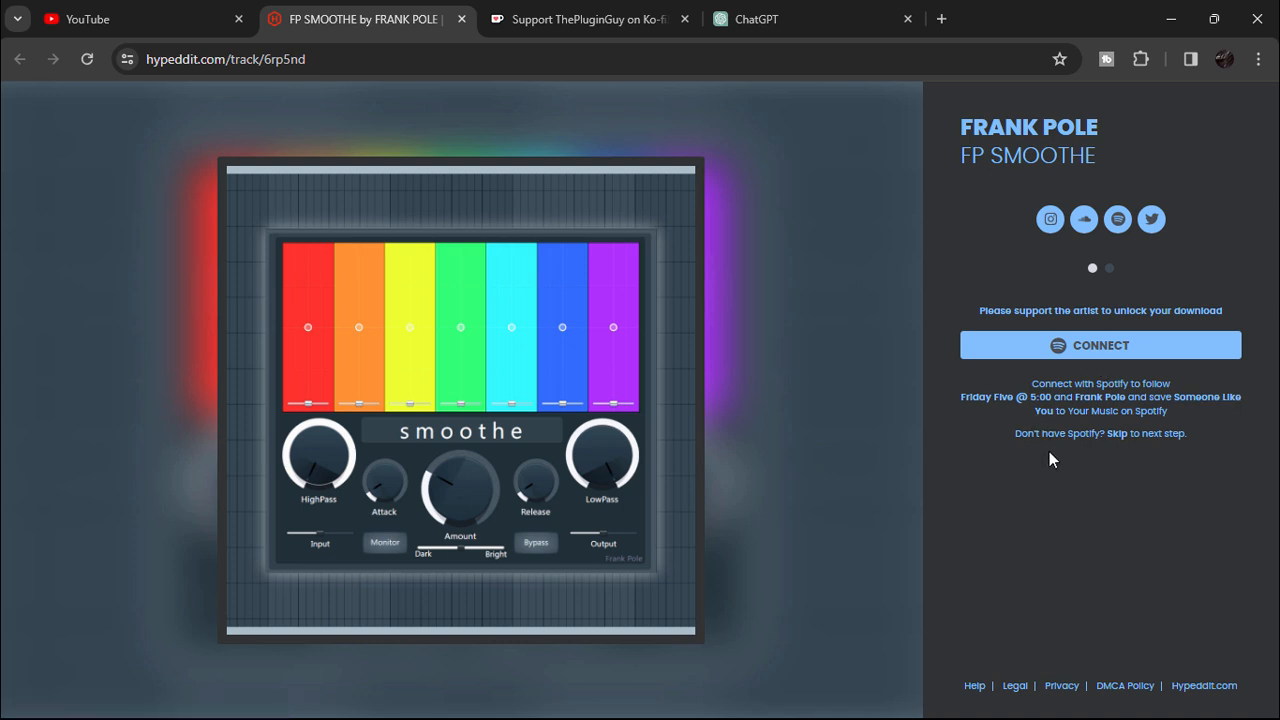
# Skip the Spotify step, download FP SMOOTHE.zip, and check Chrome's download history
pyautogui.click(1117, 433)
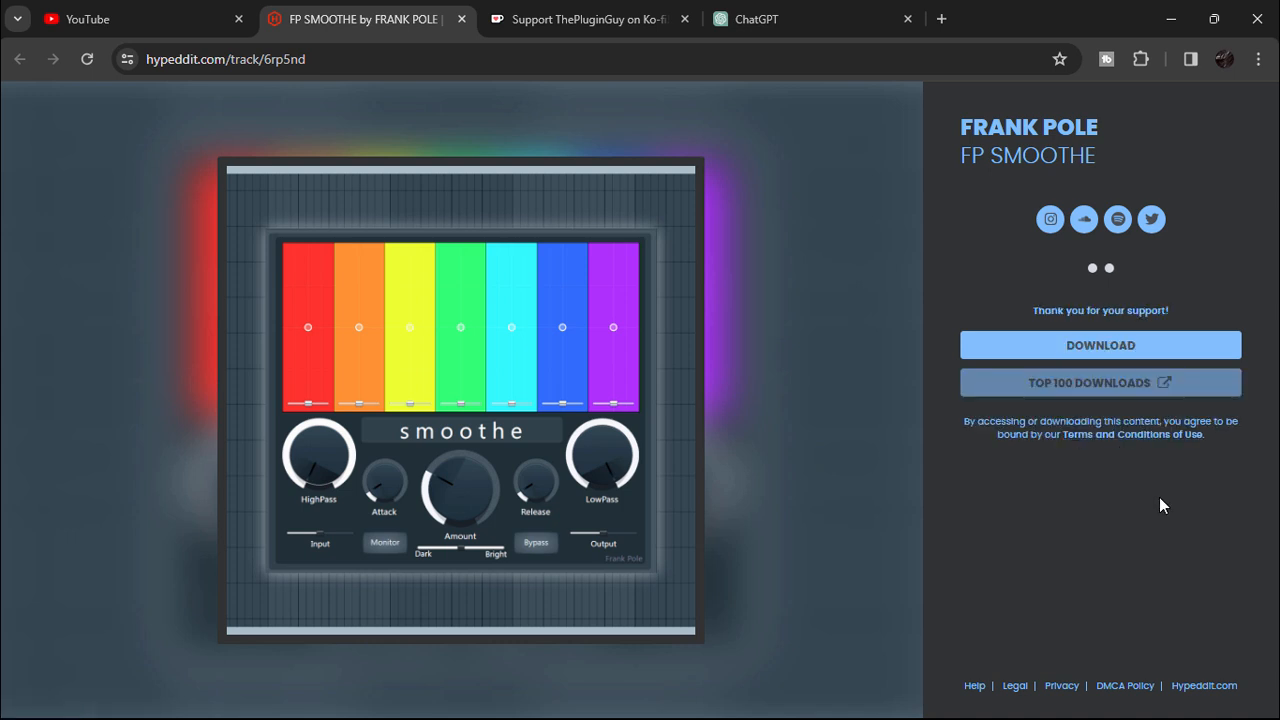
pyautogui.moveTo(1175, 332)
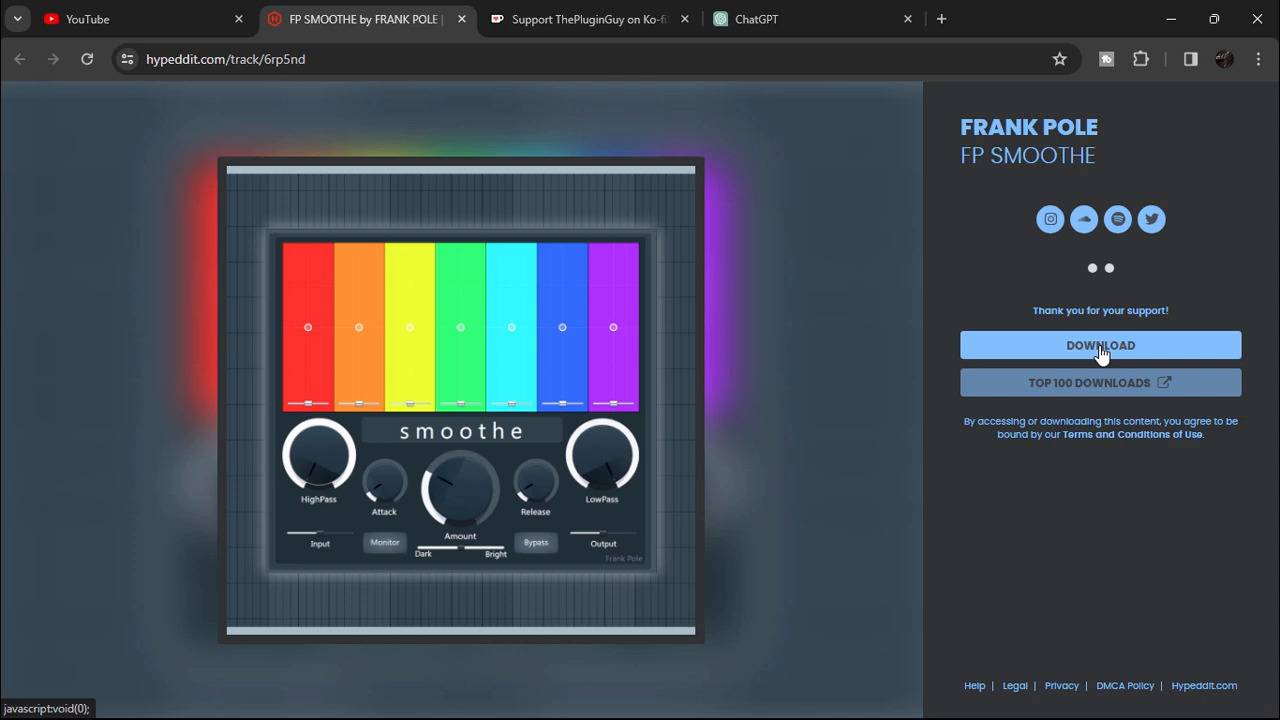
pyautogui.click(1100, 345)
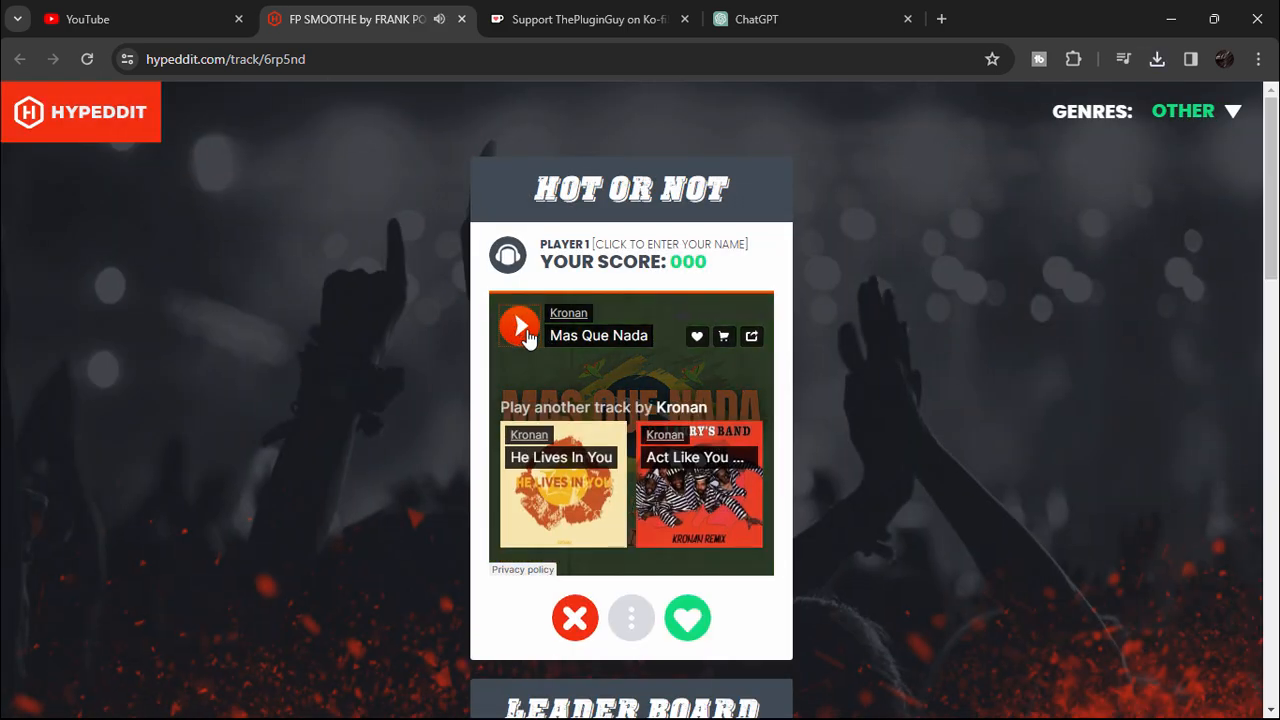
pyautogui.click(1157, 58)
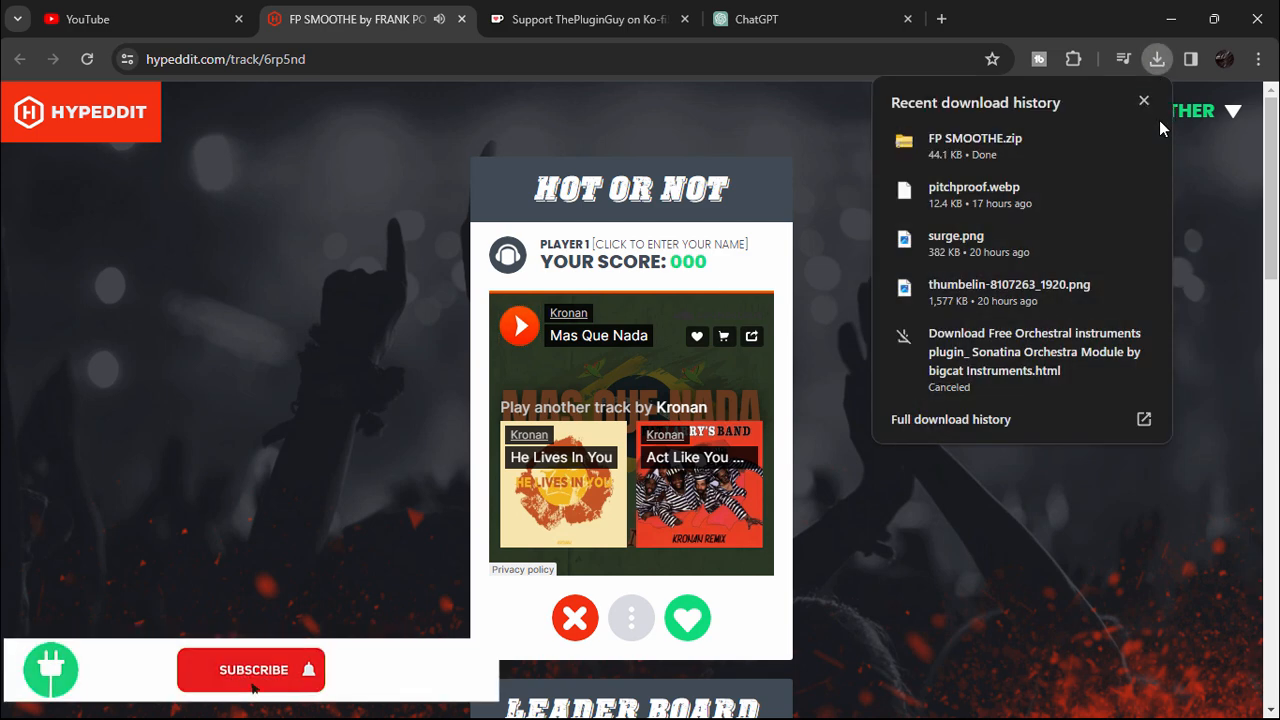
# Extract FP SMOOTHE.zip, delete __MACOSX, and select the preset in the inner FP SMOOTHE folder
pyautogui.rightClick(240, 290)
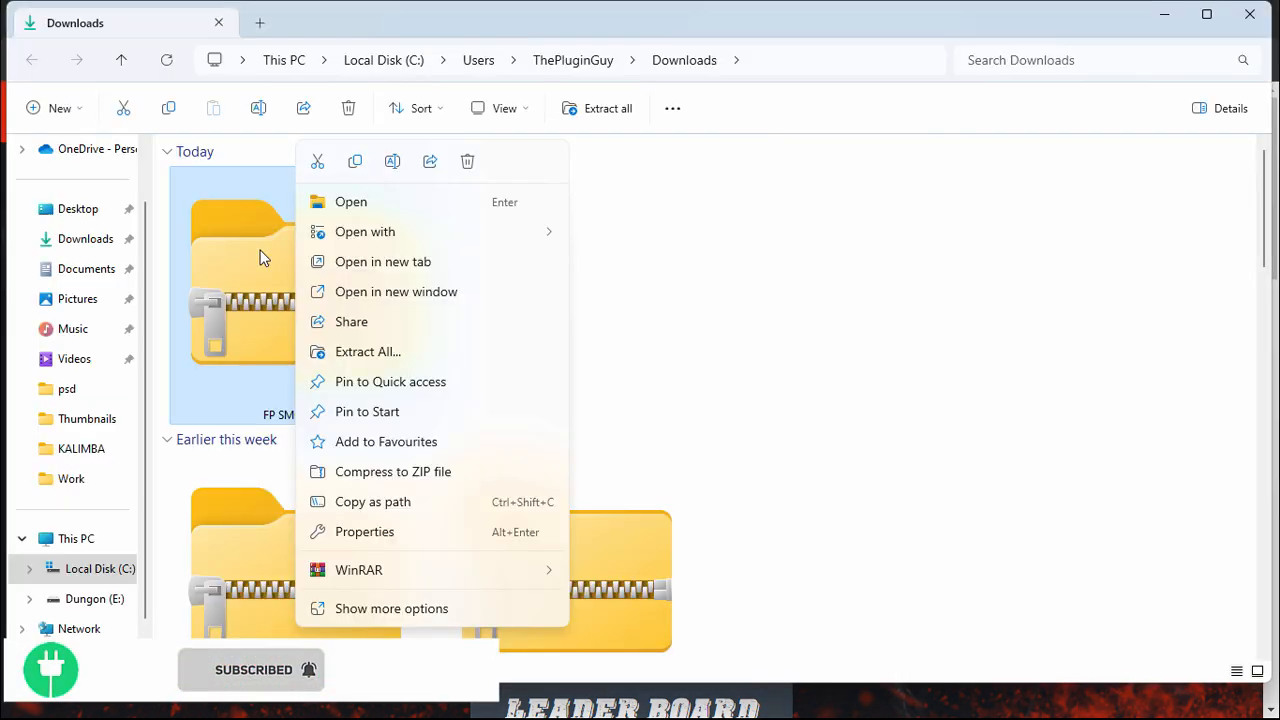
pyautogui.moveTo(363, 570)
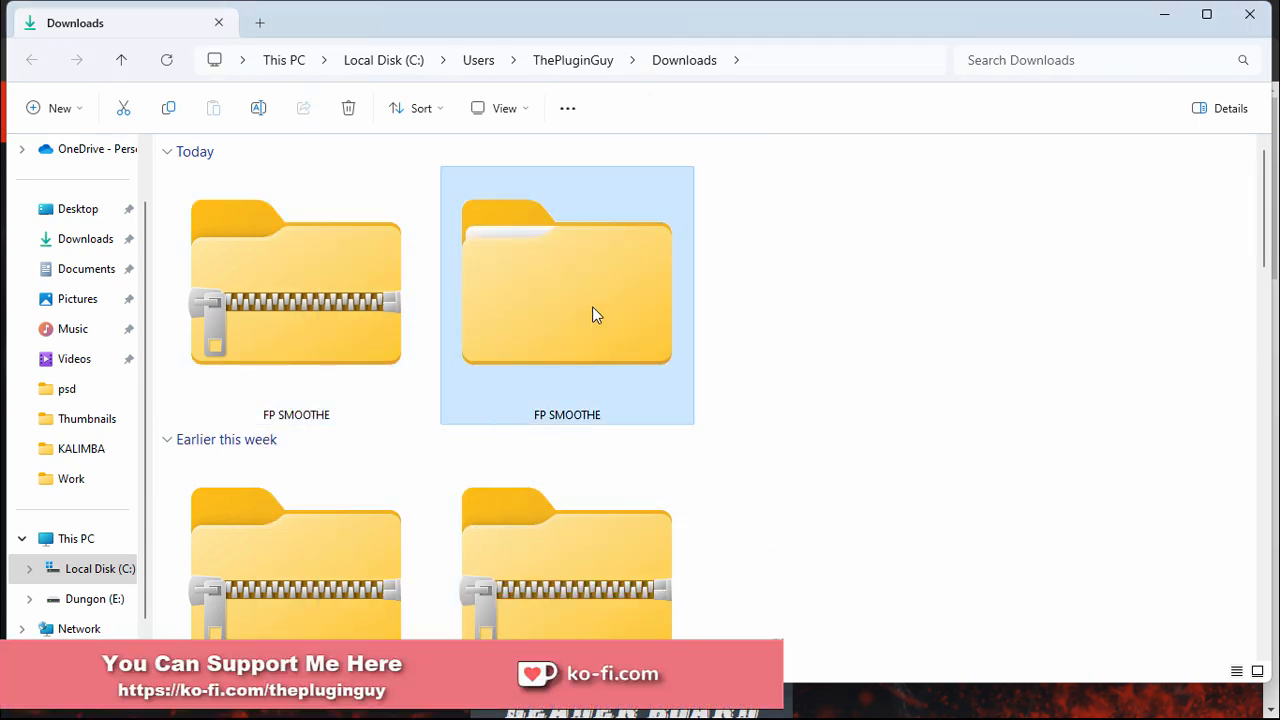
pyautogui.doubleClick(567, 290)
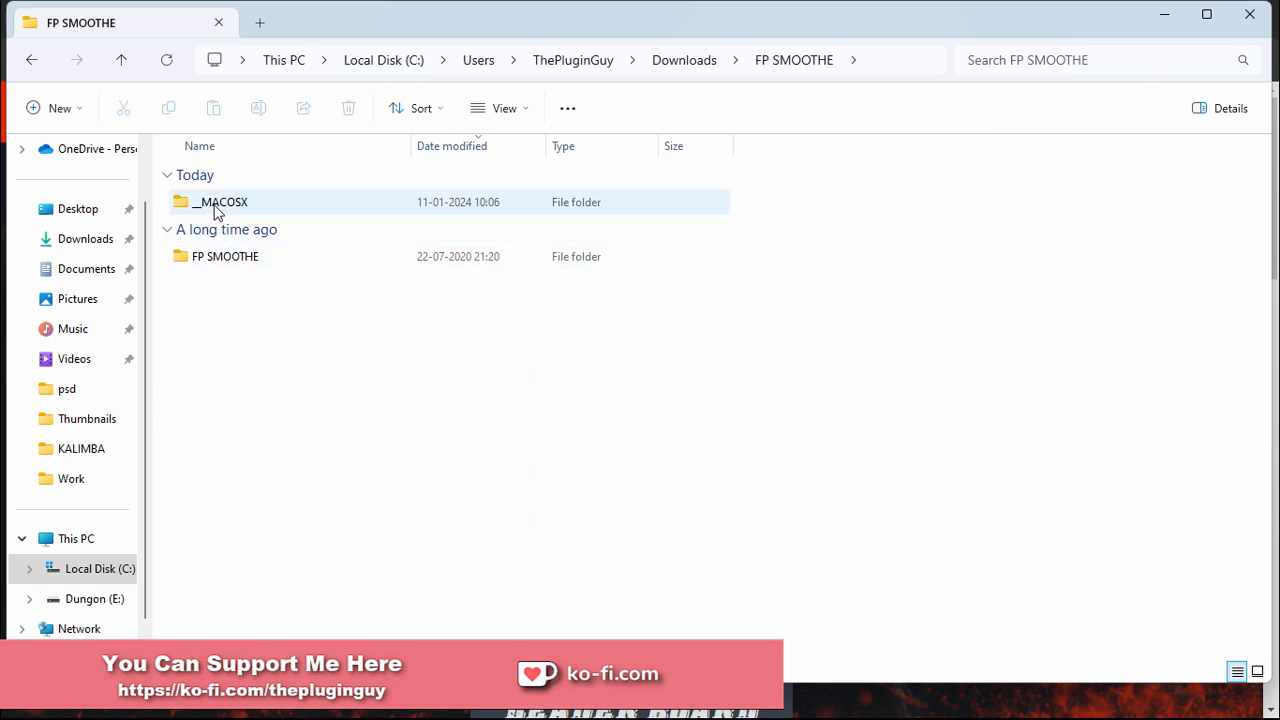
pyautogui.click(220, 201)
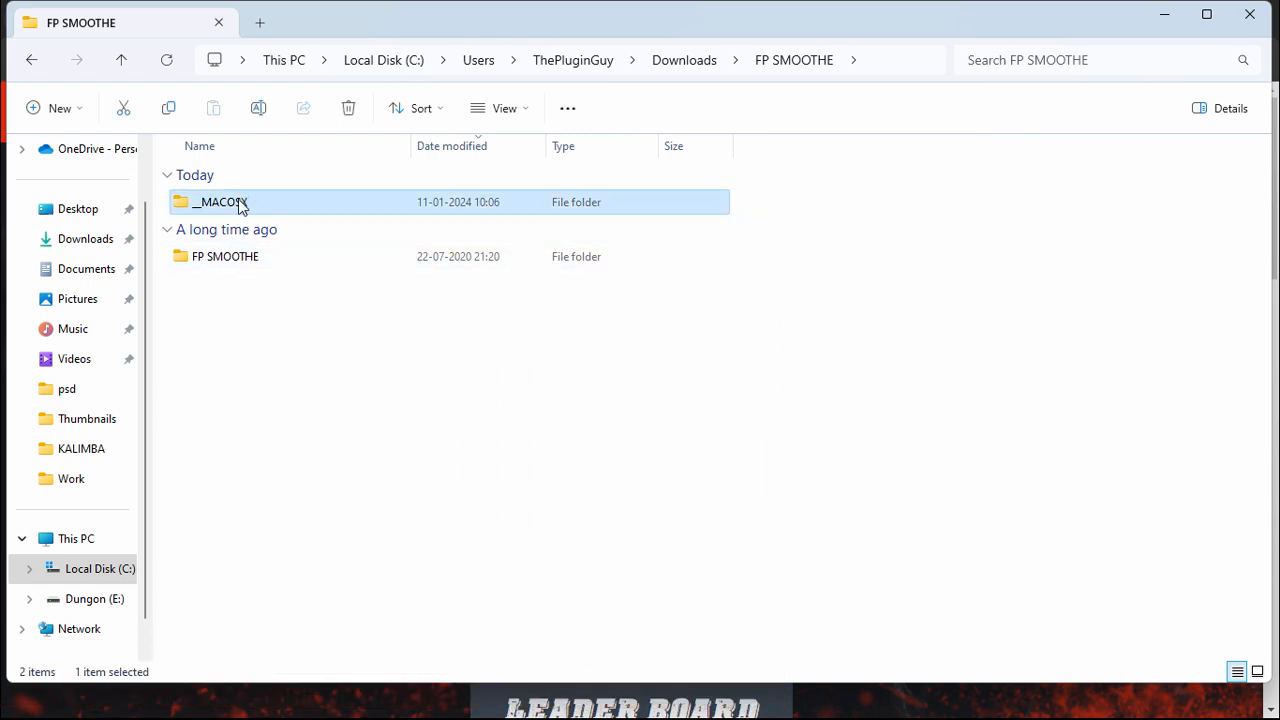
pyautogui.moveTo(365, 229)
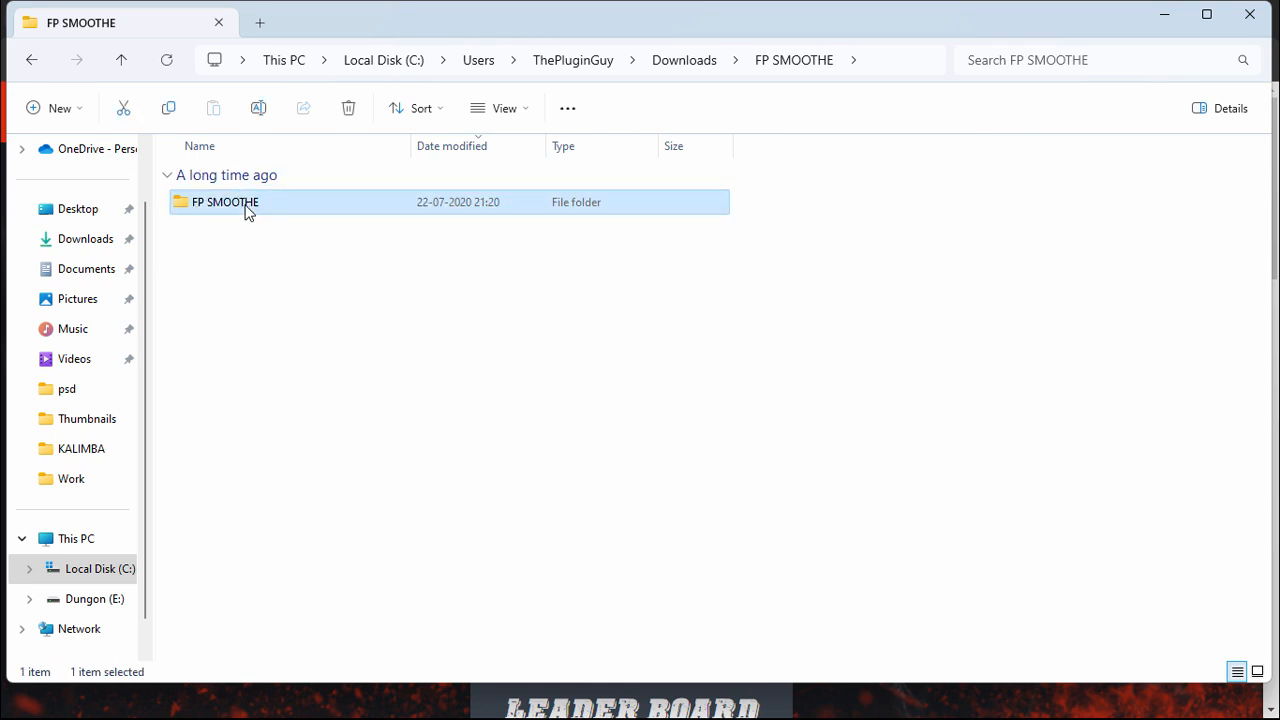
pyautogui.doubleClick(225, 202)
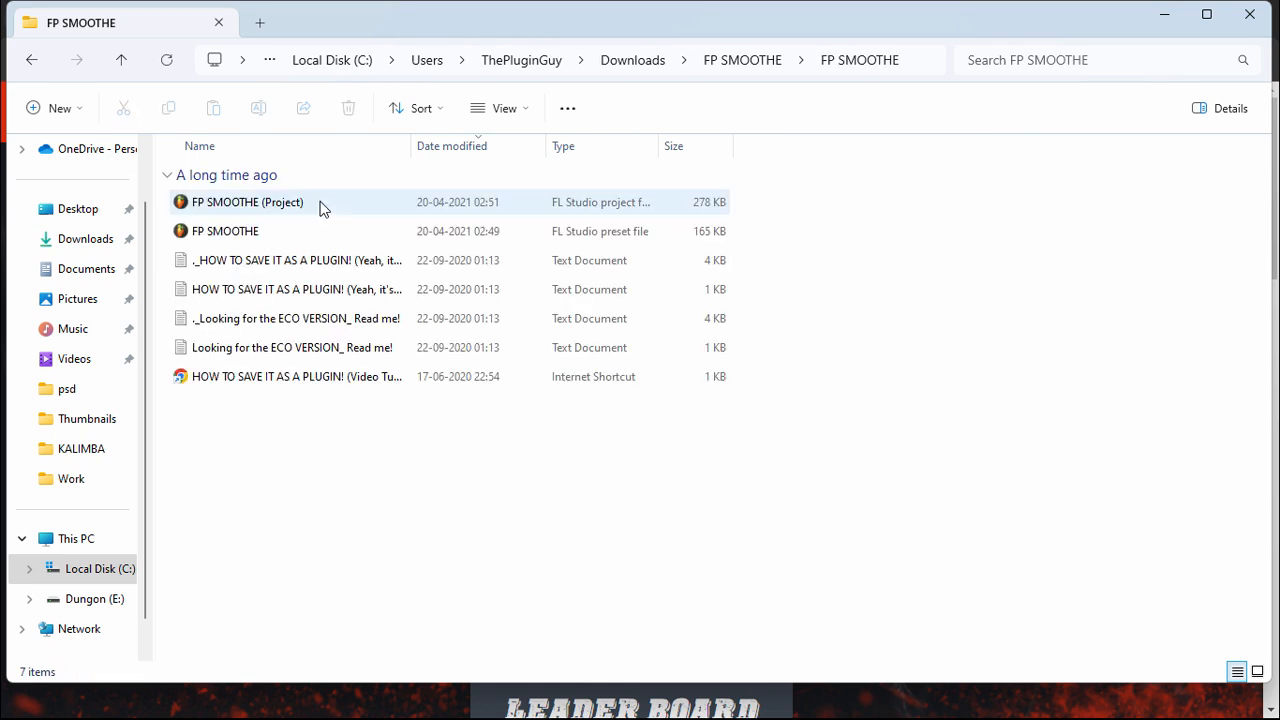
pyautogui.click(225, 231)
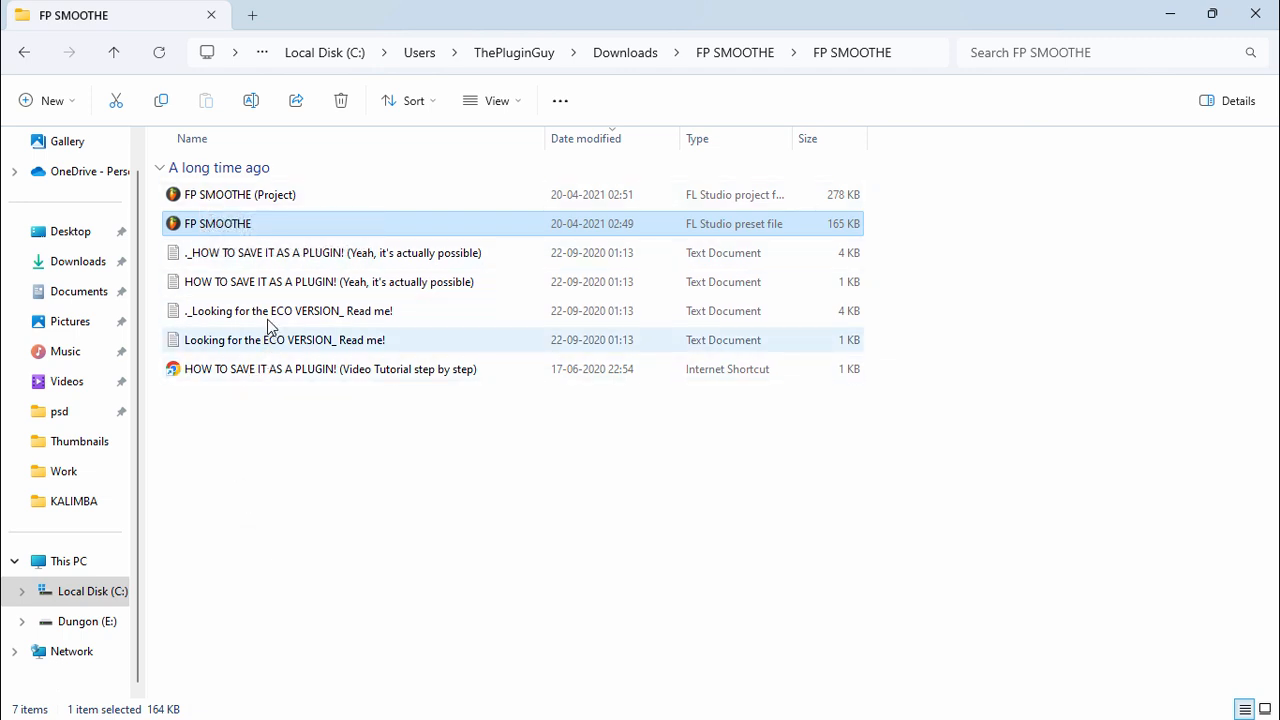
pyautogui.doubleClick(260, 281)
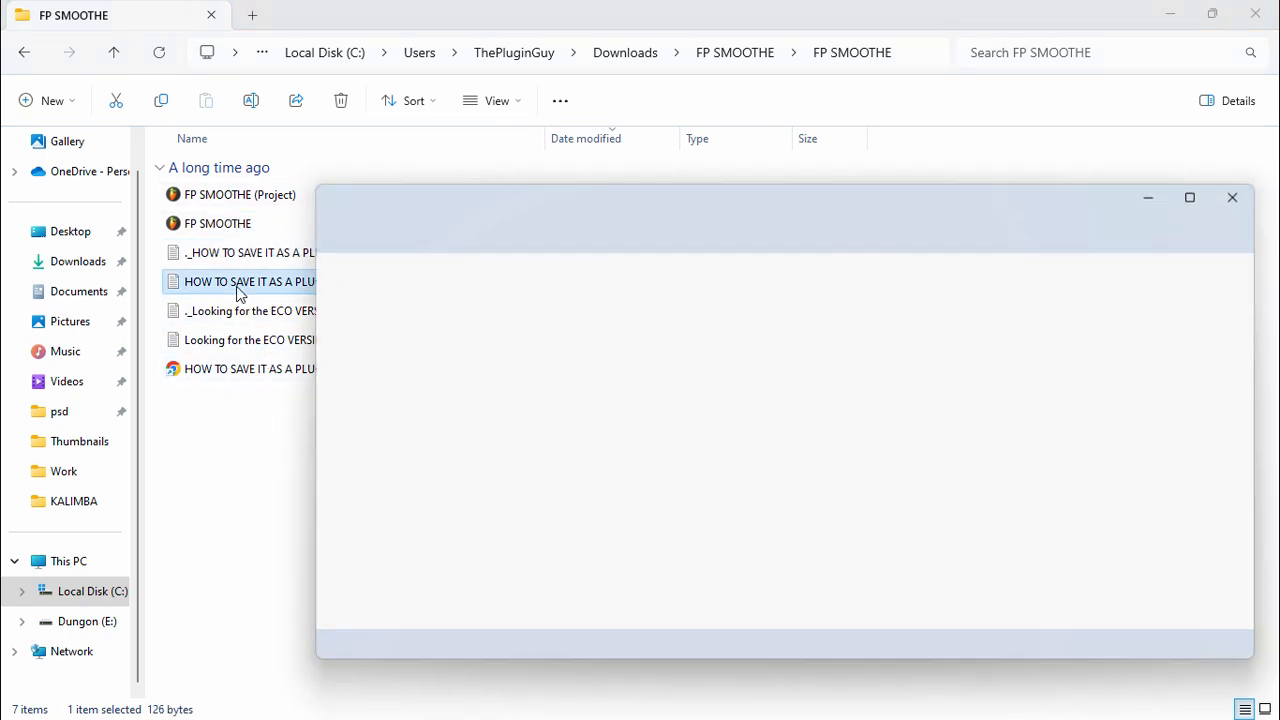
pyautogui.doubleClick(248, 281)
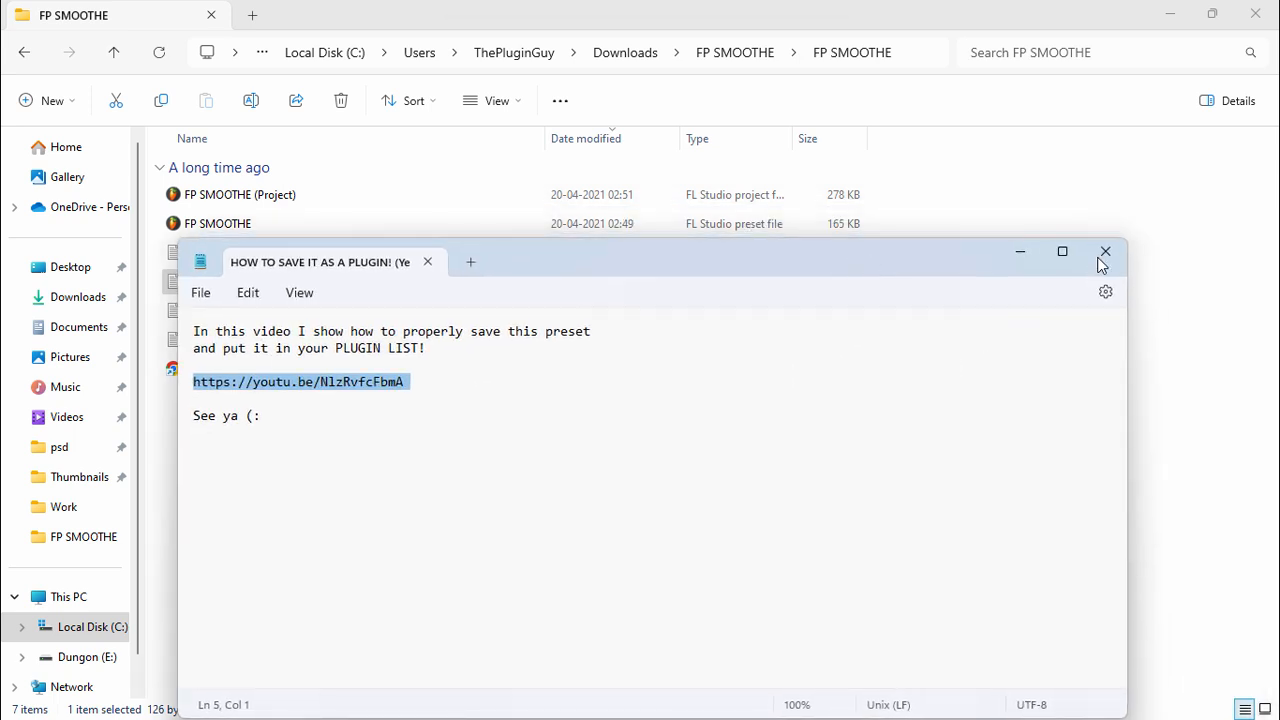
pyautogui.click(1105, 251)
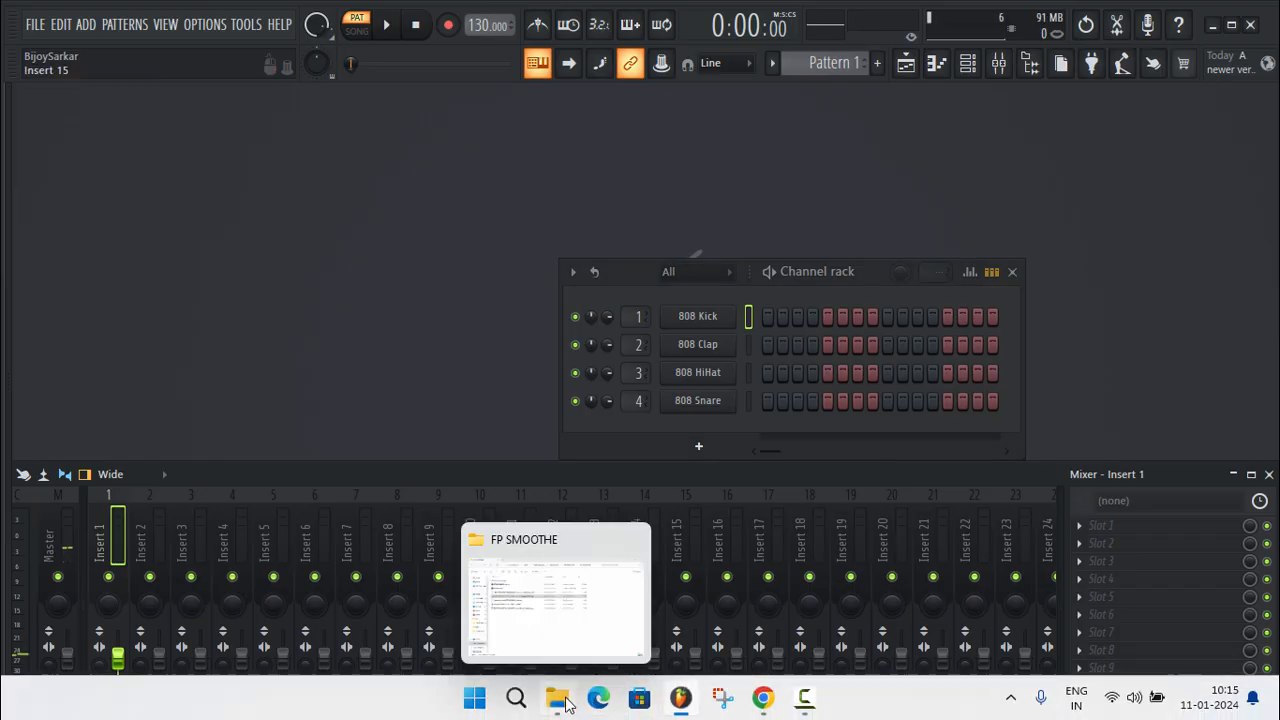
# Drop the FP SMOOTHE preset into Insert 1's Slot 1 and raise its plugin window
pyautogui.click(555, 590)
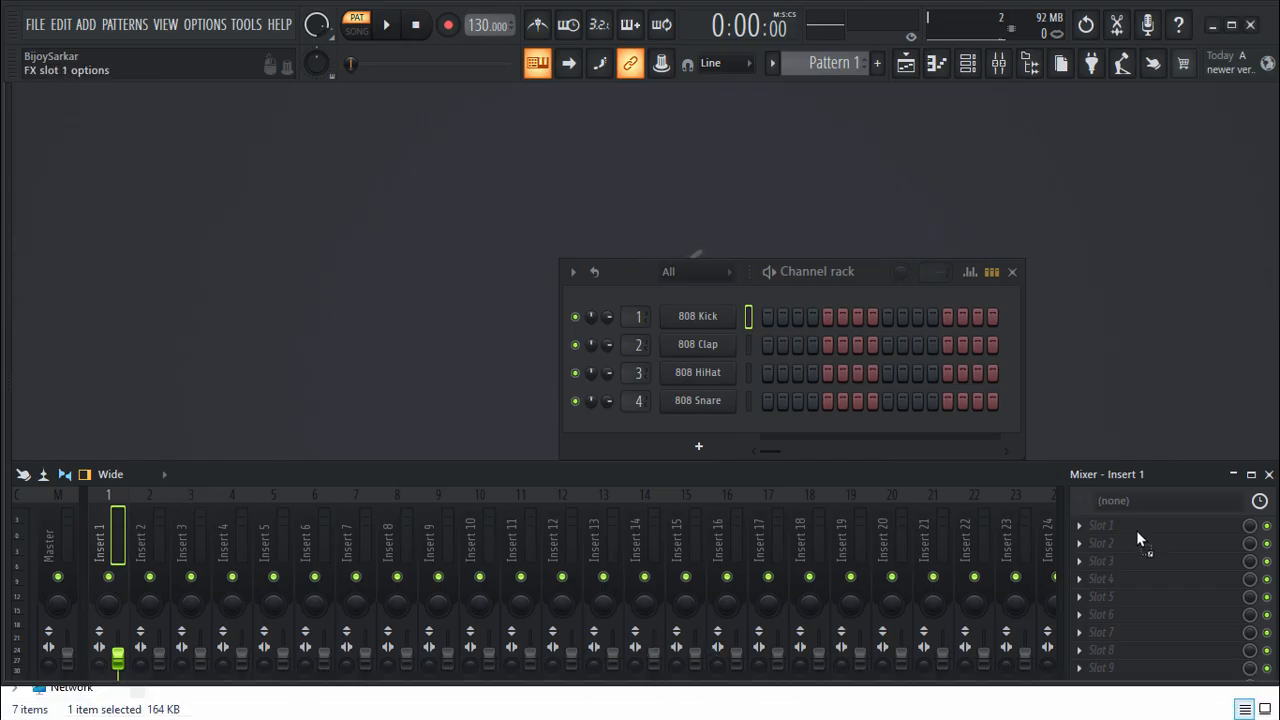
pyautogui.click(1100, 525)
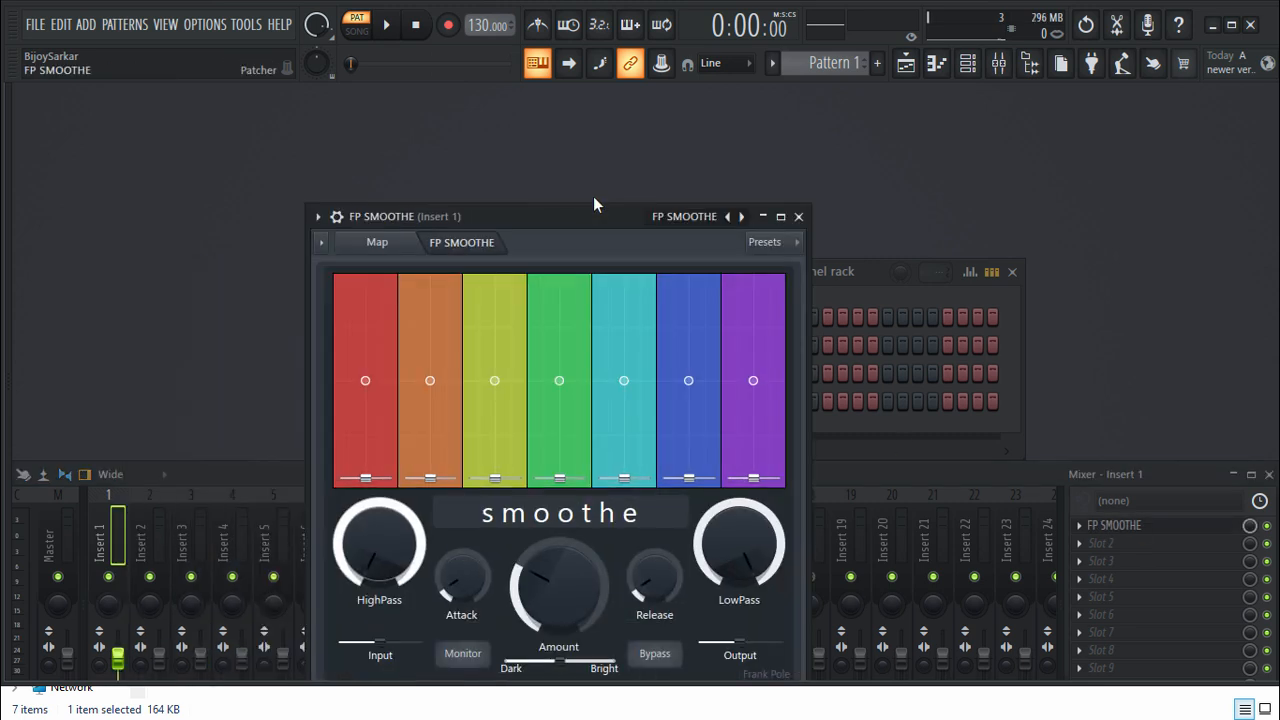
pyautogui.moveTo(595, 216); pyautogui.dragTo(565, 196)
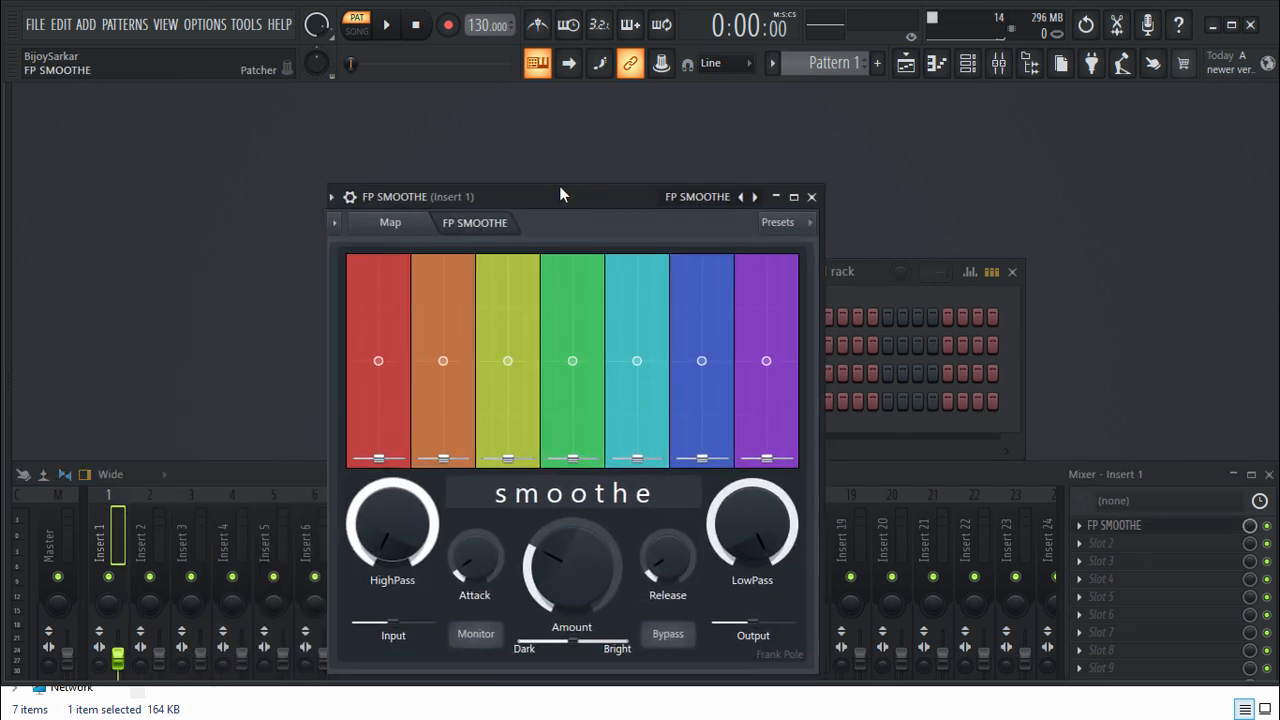
pyautogui.moveTo(560, 196); pyautogui.dragTo(560, 129)
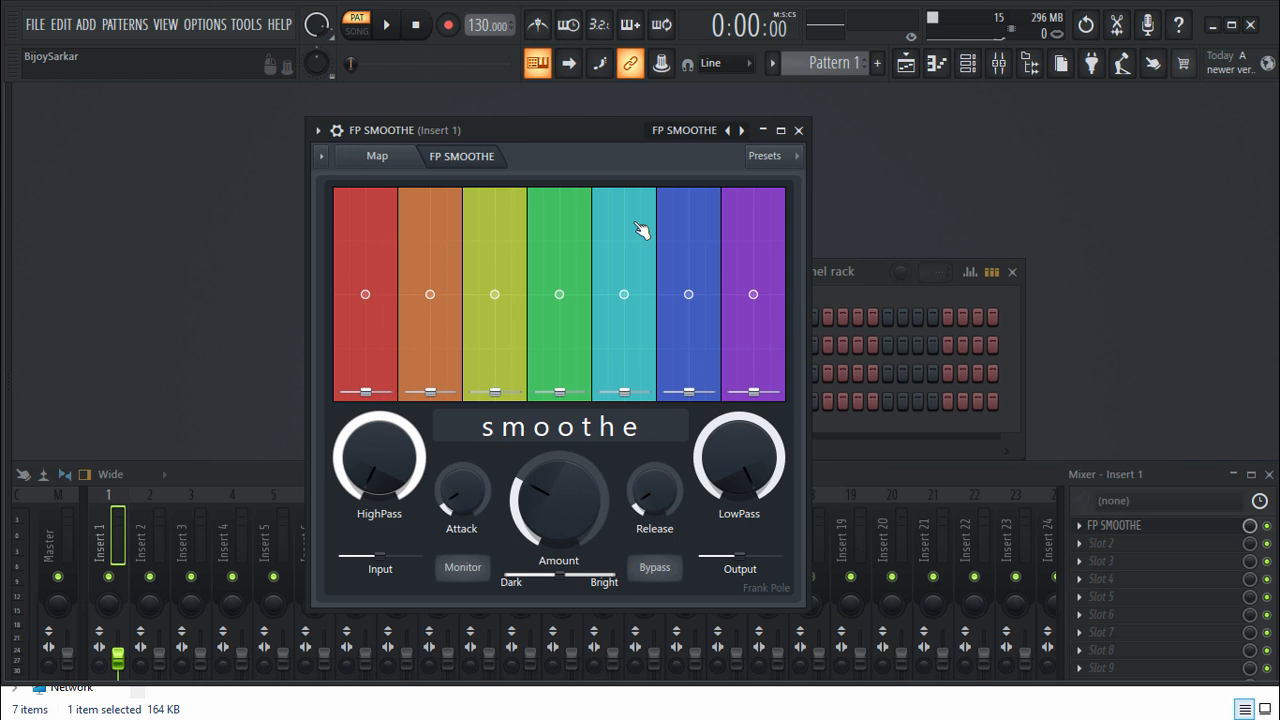